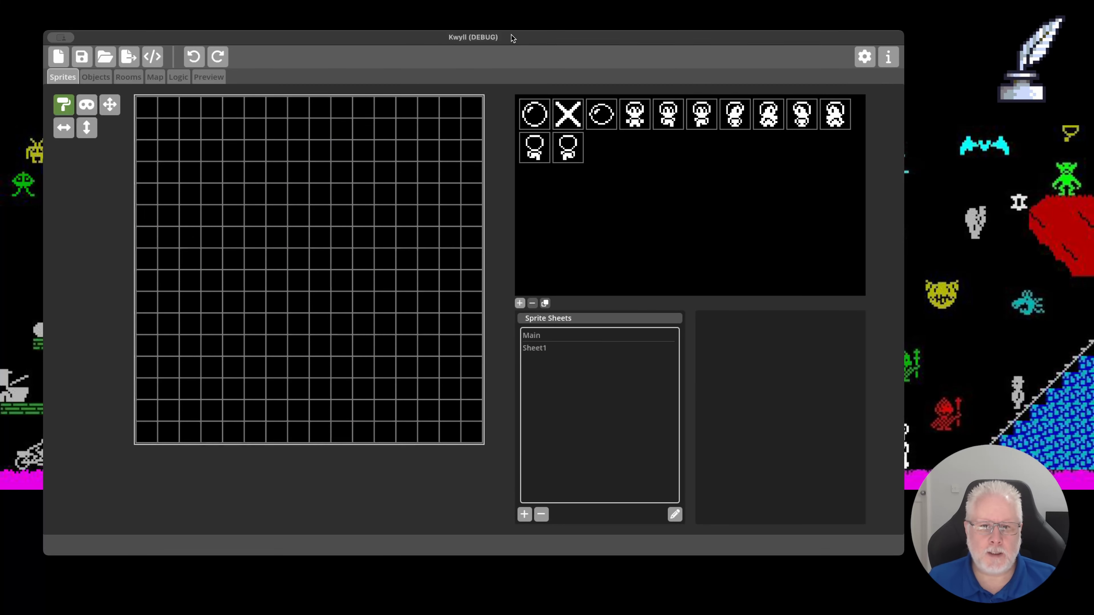
{"action": "mouse_move", "coordinate": [192, 210]}
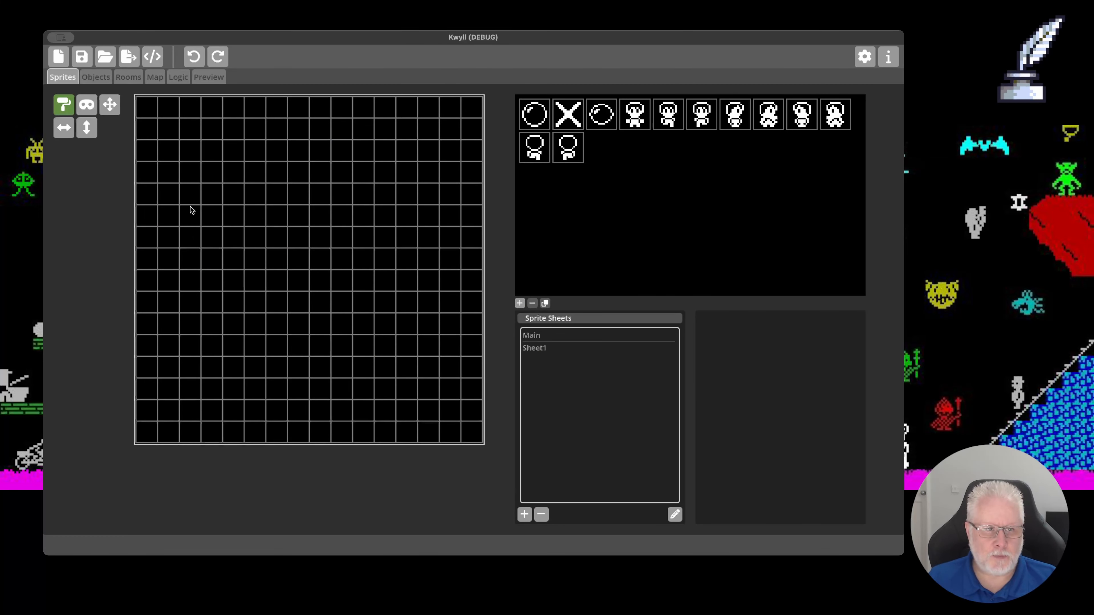
{"action": "mouse_move", "coordinate": [526, 358]}
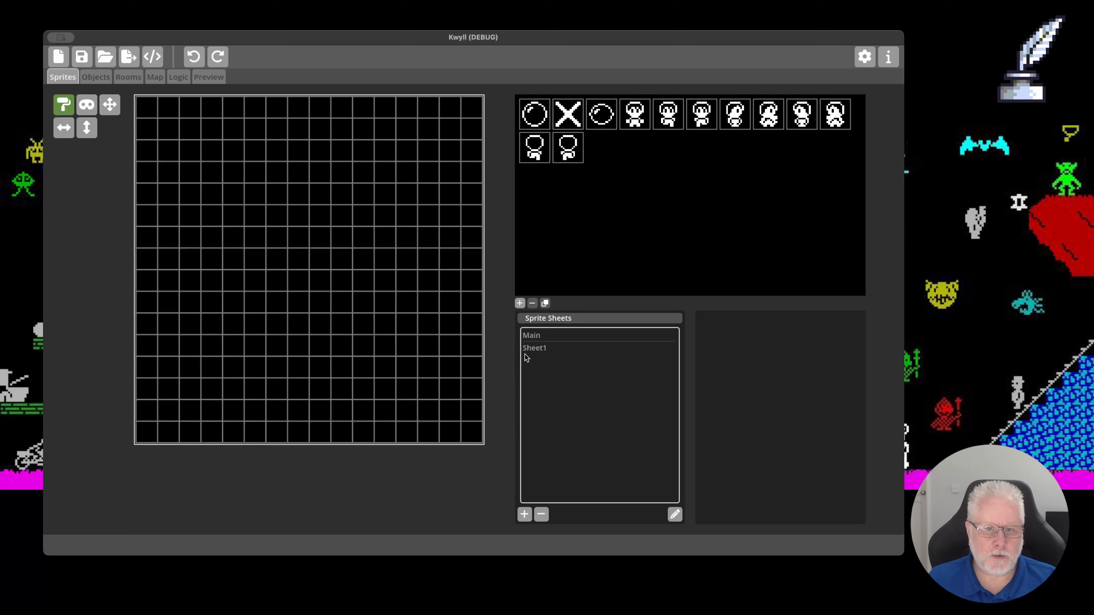
Step: Show the sprites stored on the Sheet1 sprite sheet
{"action": "left_click", "coordinate": [535, 348]}
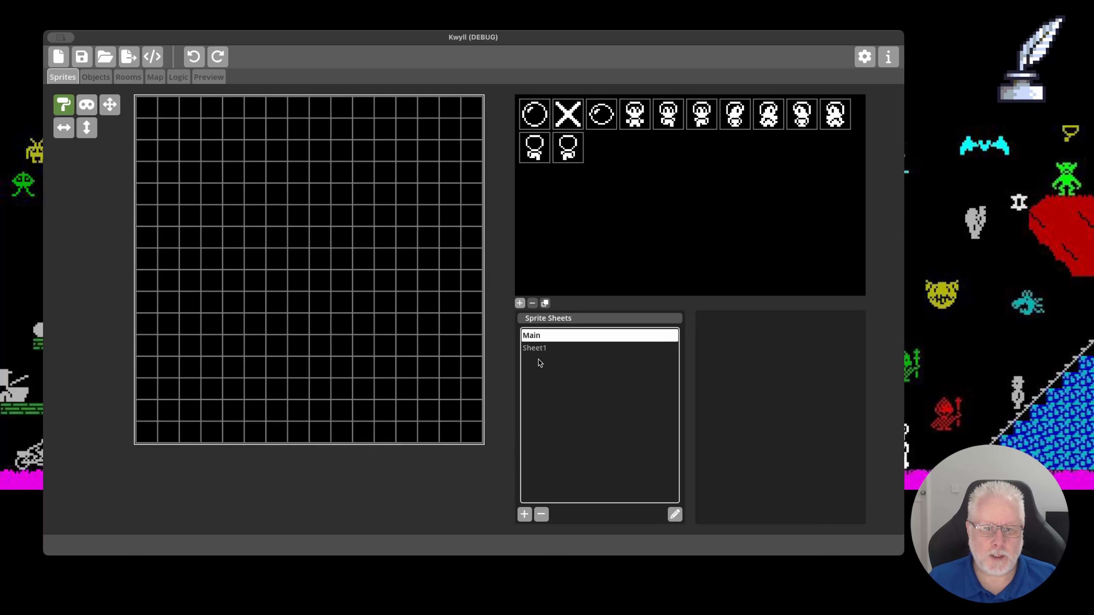
{"action": "mouse_move", "coordinate": [582, 360]}
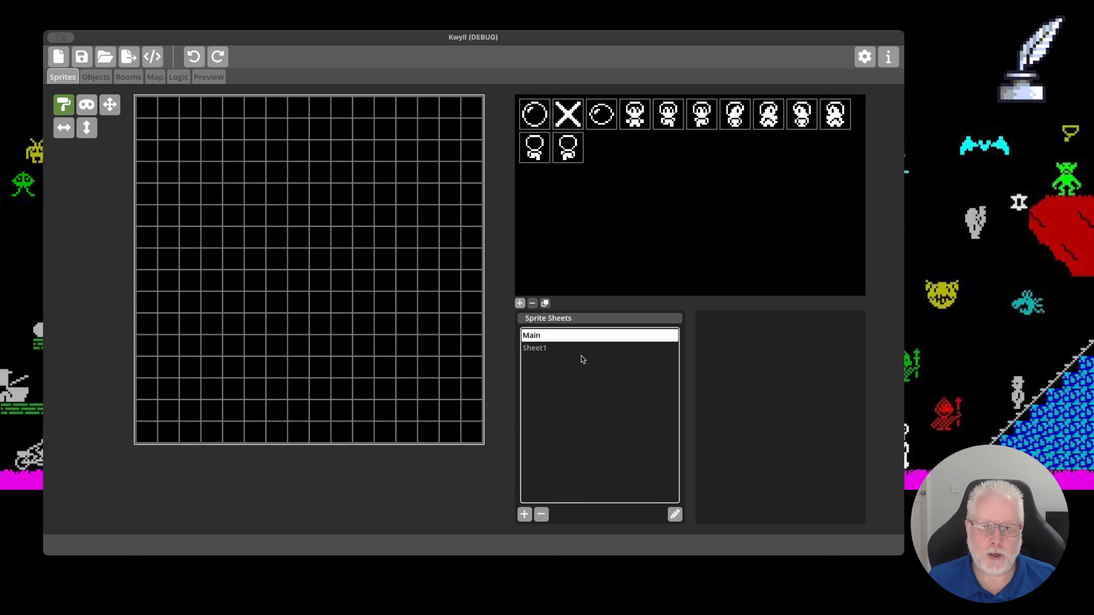
{"action": "mouse_move", "coordinate": [573, 401]}
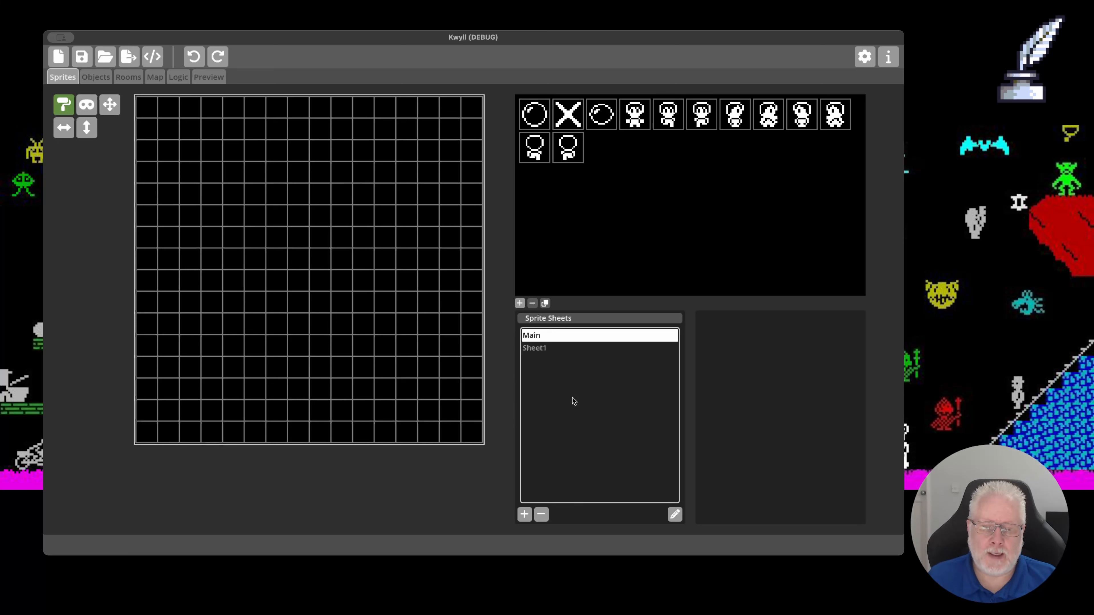
{"action": "mouse_move", "coordinate": [570, 328]}
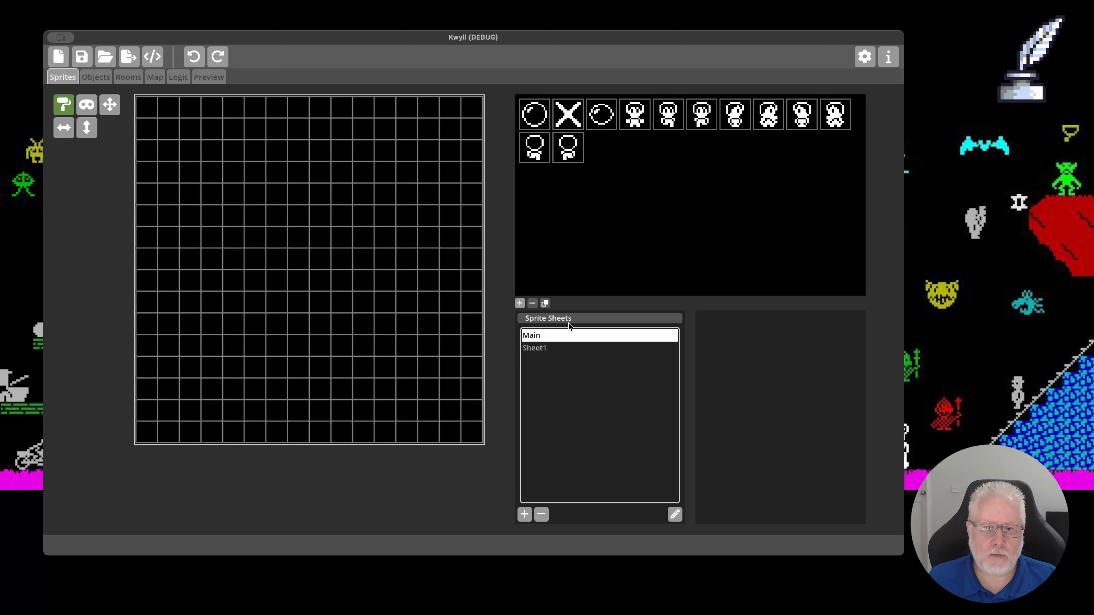
{"action": "mouse_move", "coordinate": [562, 362]}
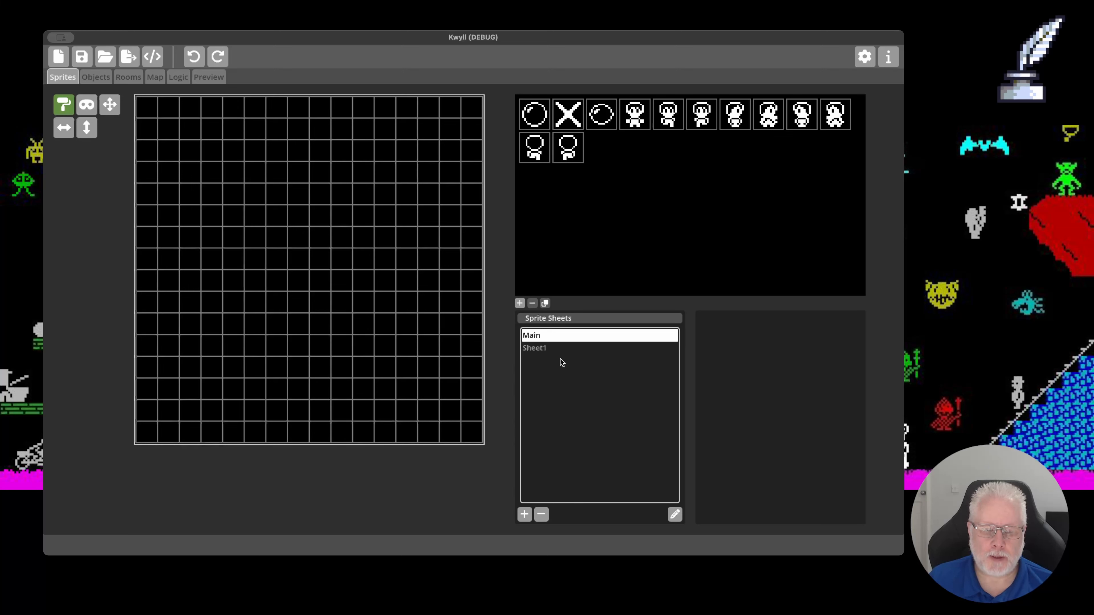
{"action": "left_click", "coordinate": [535, 348]}
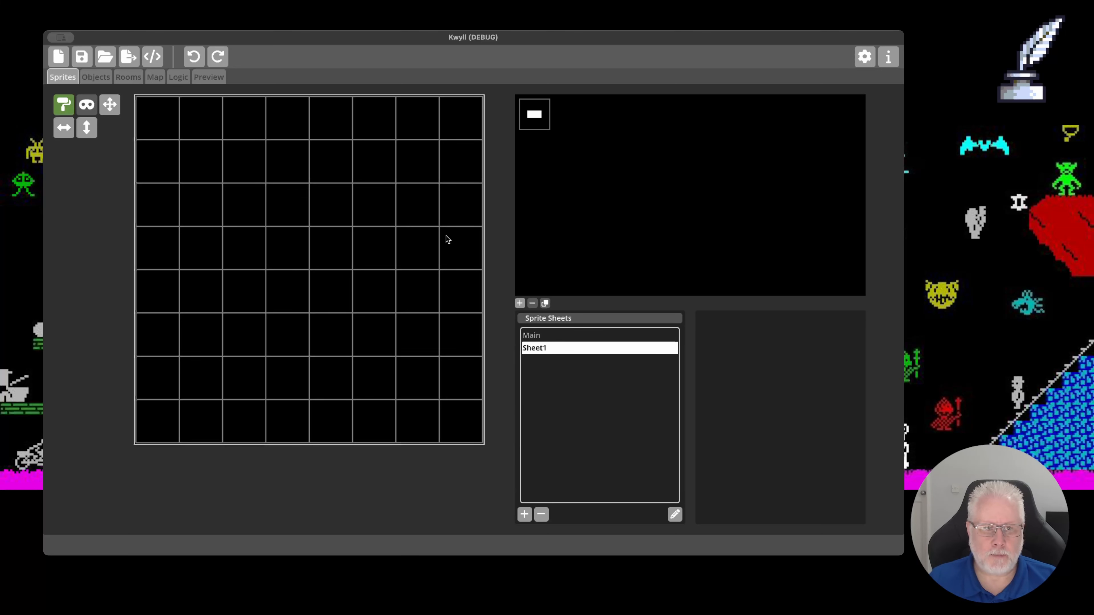
{"action": "left_click", "coordinate": [96, 77]}
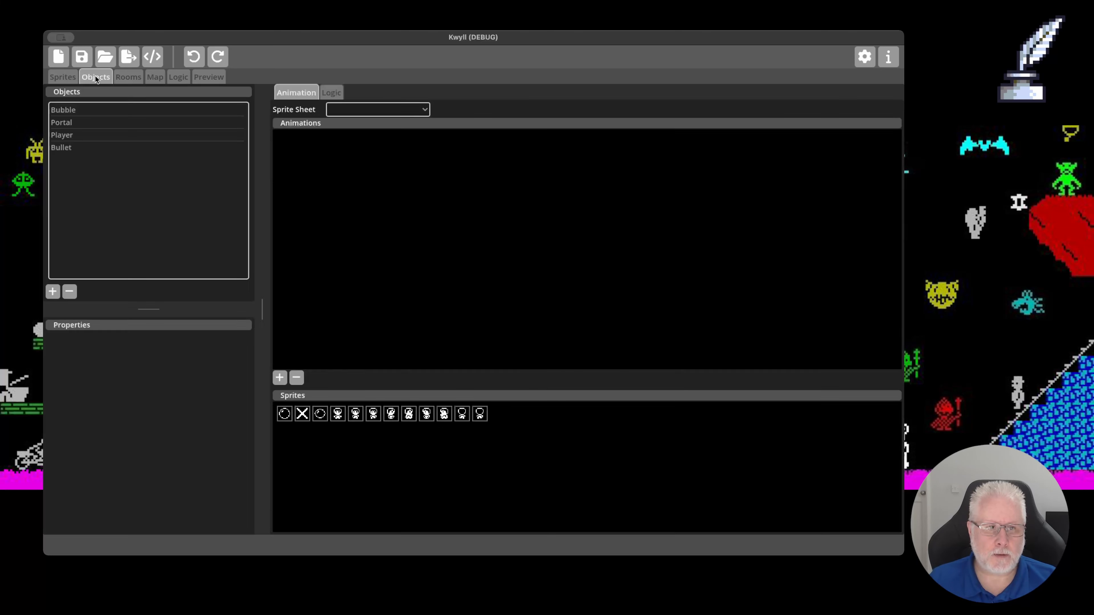
{"action": "left_click", "coordinate": [61, 147]}
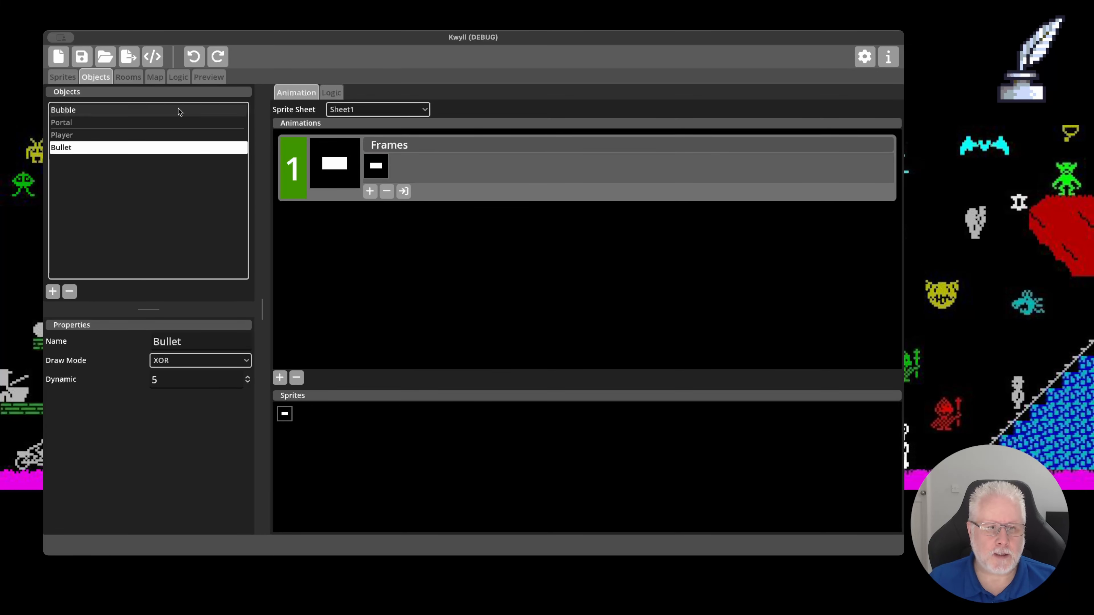
{"action": "left_click", "coordinate": [62, 77]}
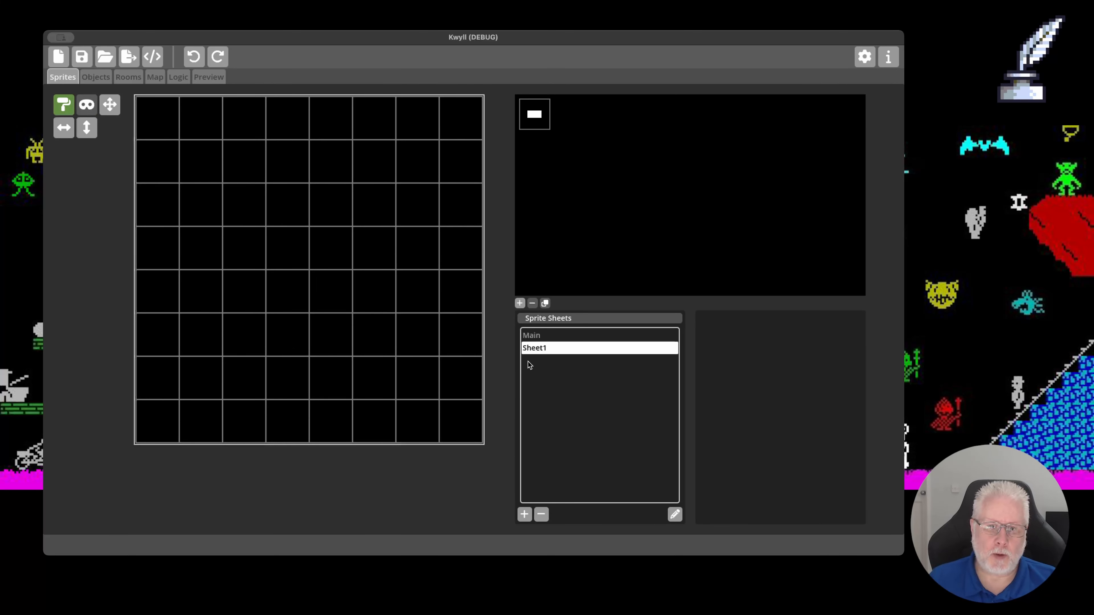
{"action": "mouse_move", "coordinate": [531, 369]}
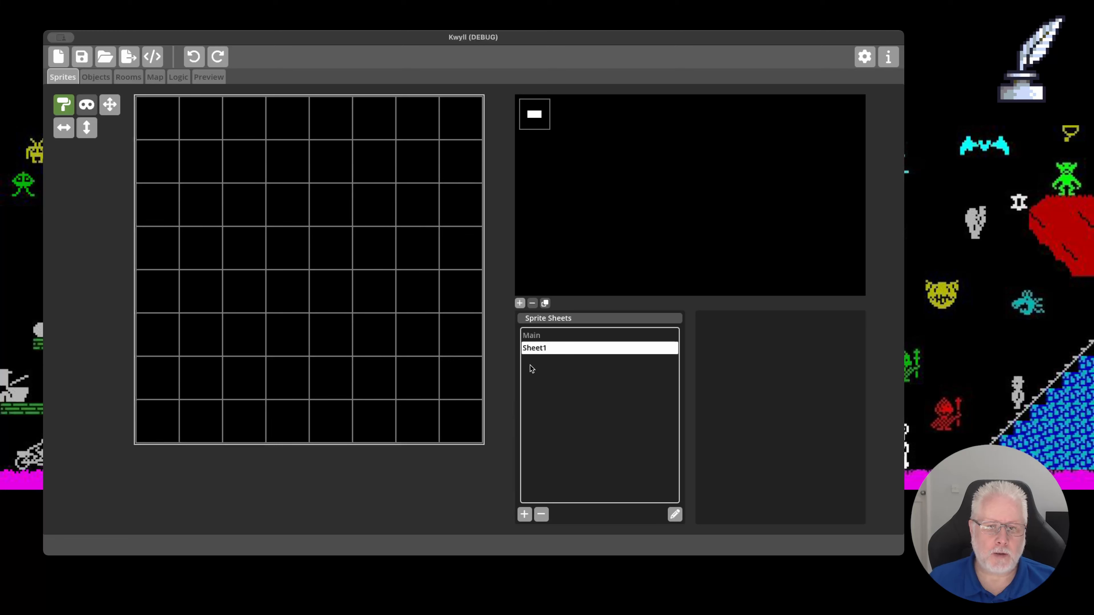
{"action": "mouse_move", "coordinate": [530, 371]}
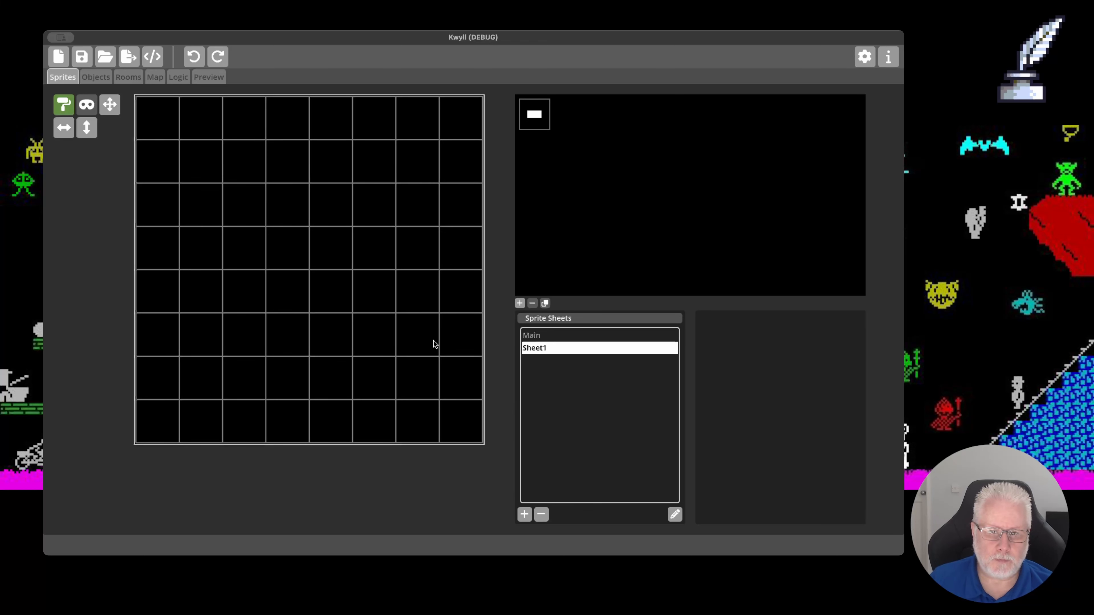
{"action": "mouse_move", "coordinate": [540, 367]}
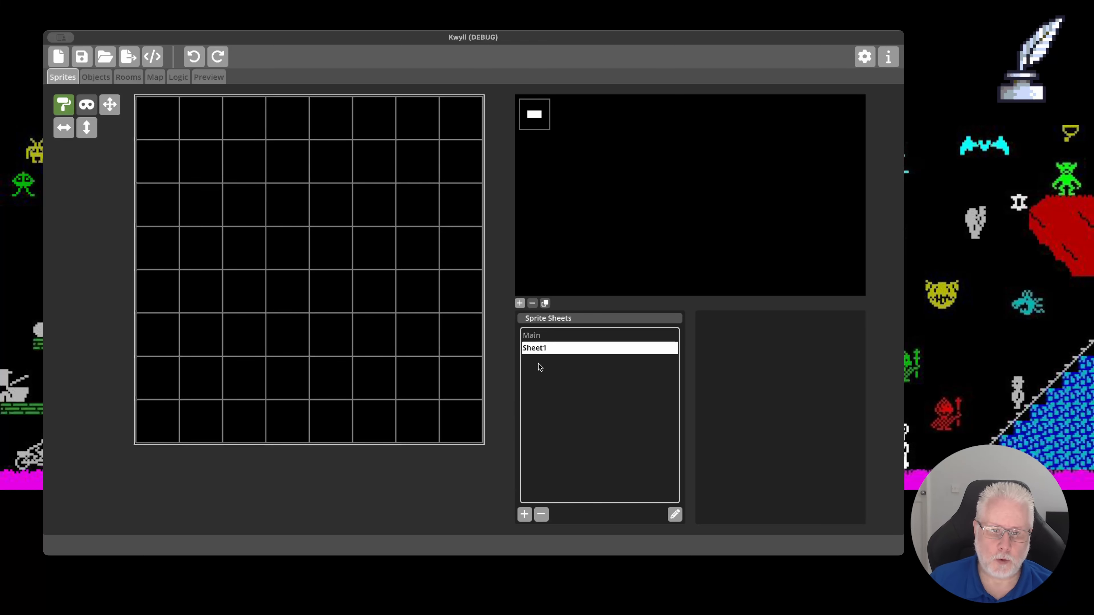
Step: Delete the Sheet1 sprite sheet, reaching the animation-loss confirmation alert
{"action": "left_click", "coordinate": [95, 77]}
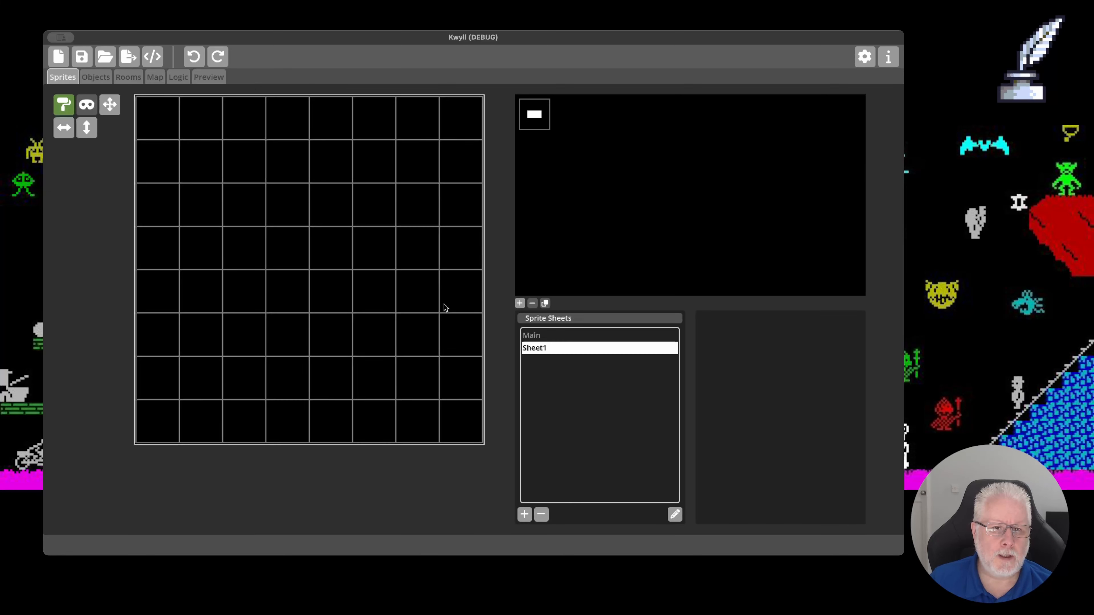
{"action": "left_click", "coordinate": [542, 514]}
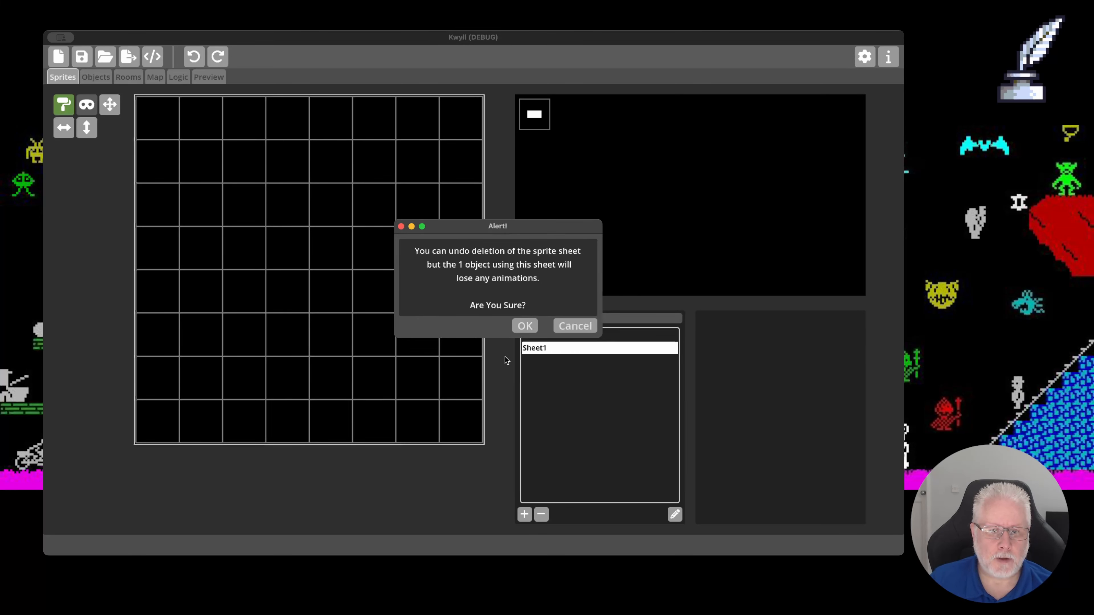
Step: Confirm deleting Sheet1, check the Portal and Bullet objects, then restore Sheet1 with its dash sprite
{"action": "left_click", "coordinate": [524, 326]}
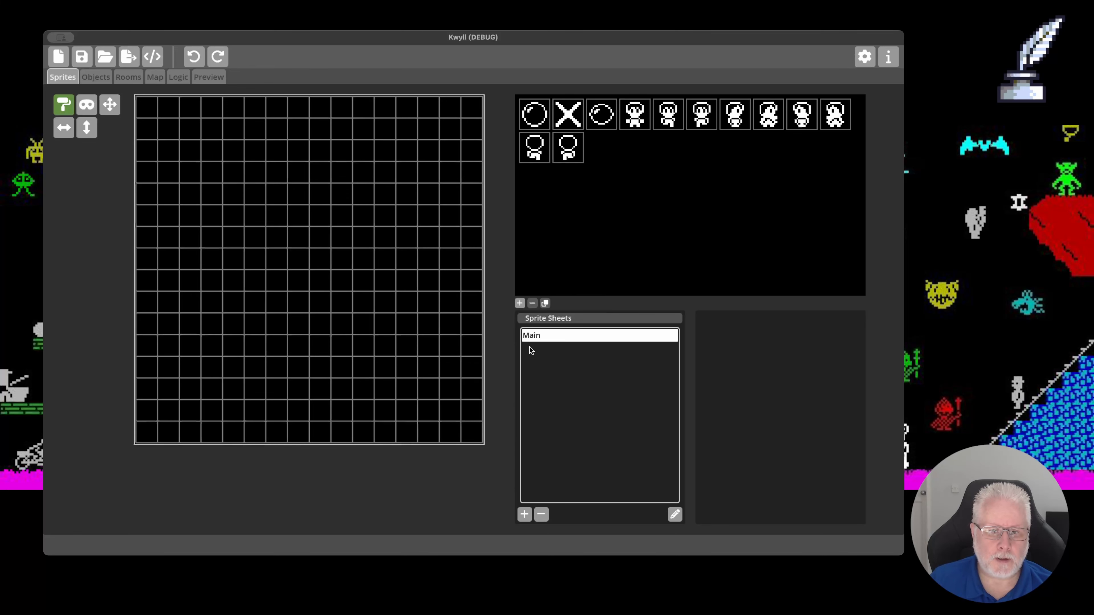
{"action": "left_click", "coordinate": [95, 77]}
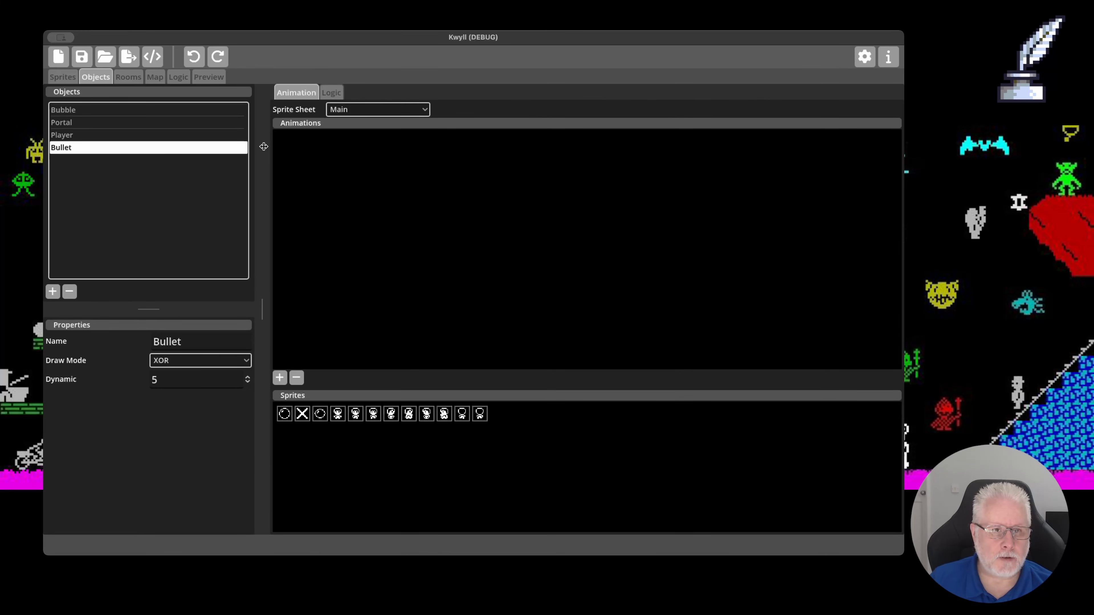
{"action": "left_click", "coordinate": [62, 122]}
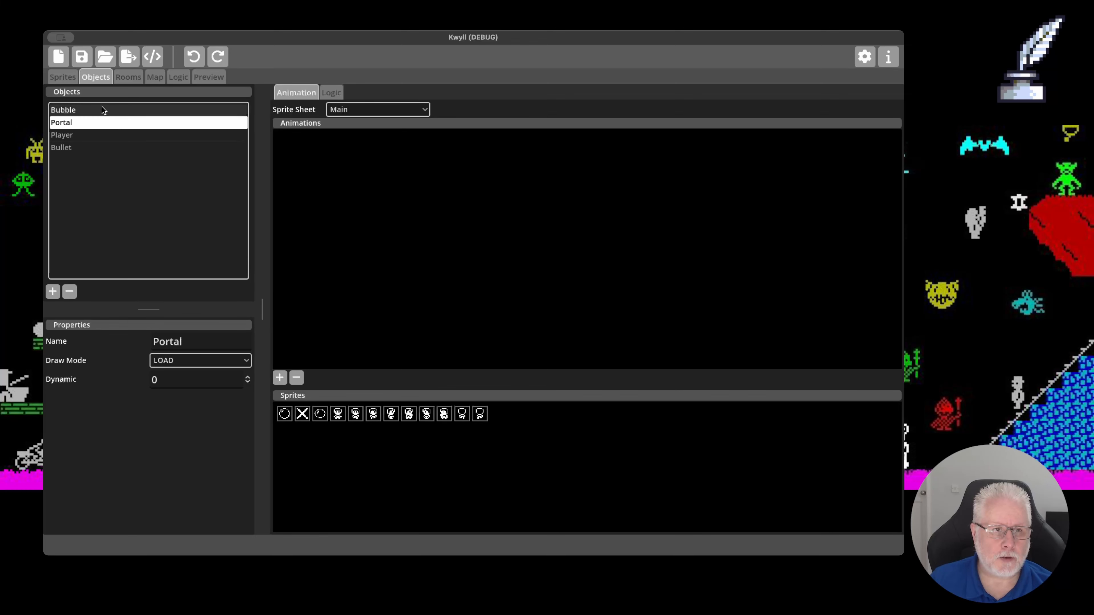
{"action": "left_click", "coordinate": [62, 147]}
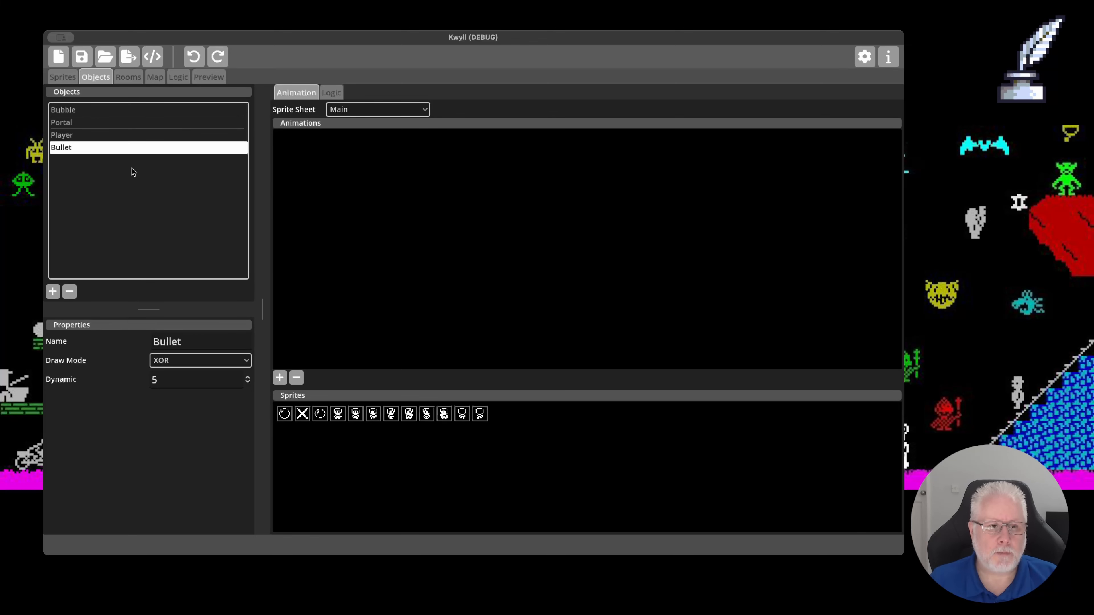
{"action": "mouse_move", "coordinate": [341, 196]}
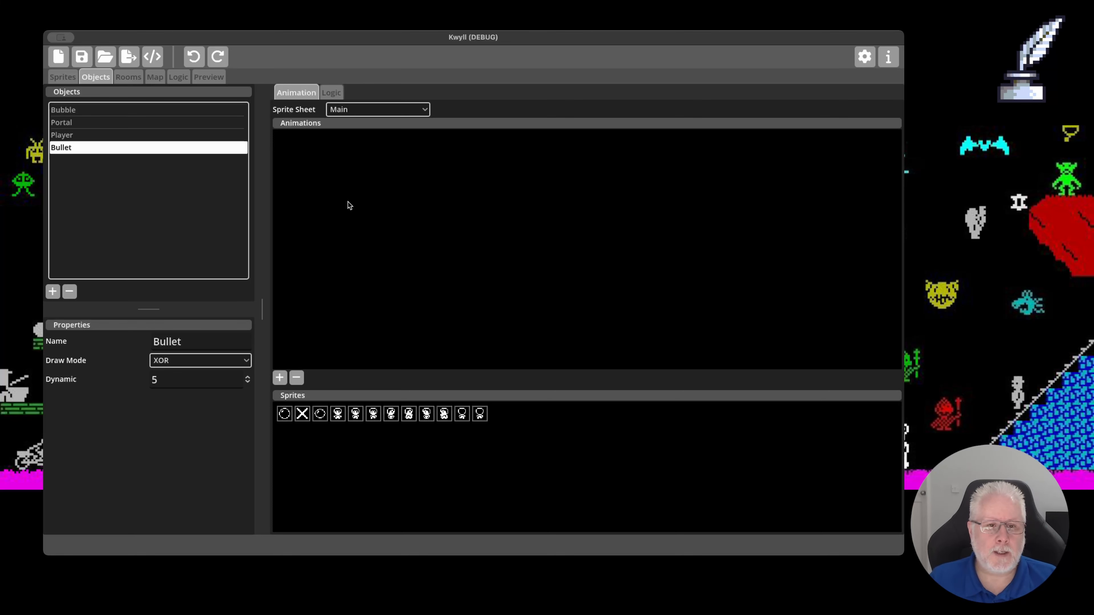
{"action": "left_click", "coordinate": [62, 77]}
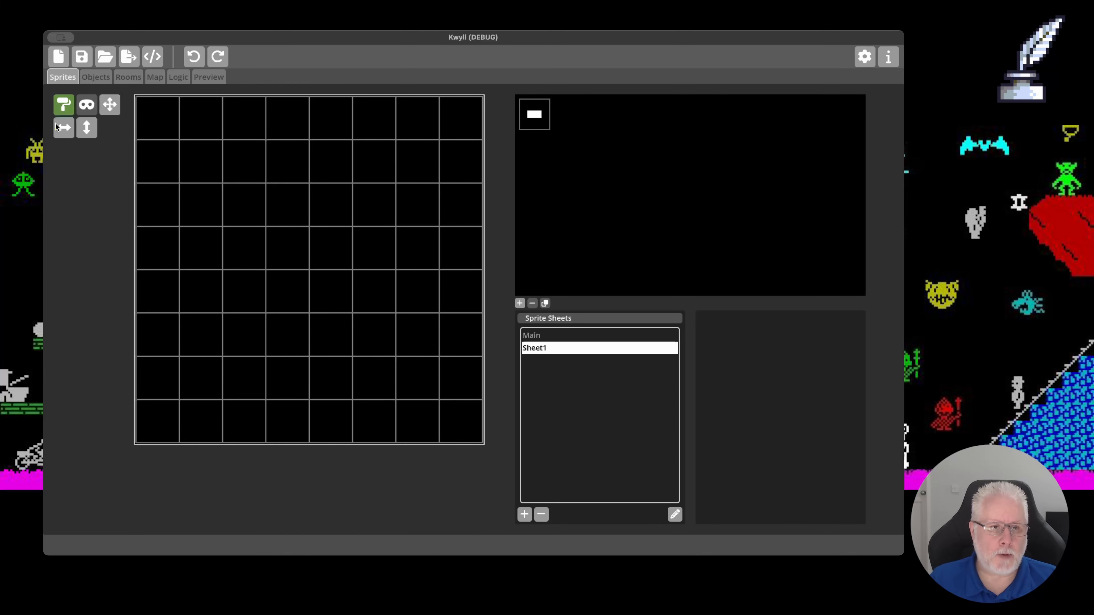
{"action": "left_click", "coordinate": [534, 114]}
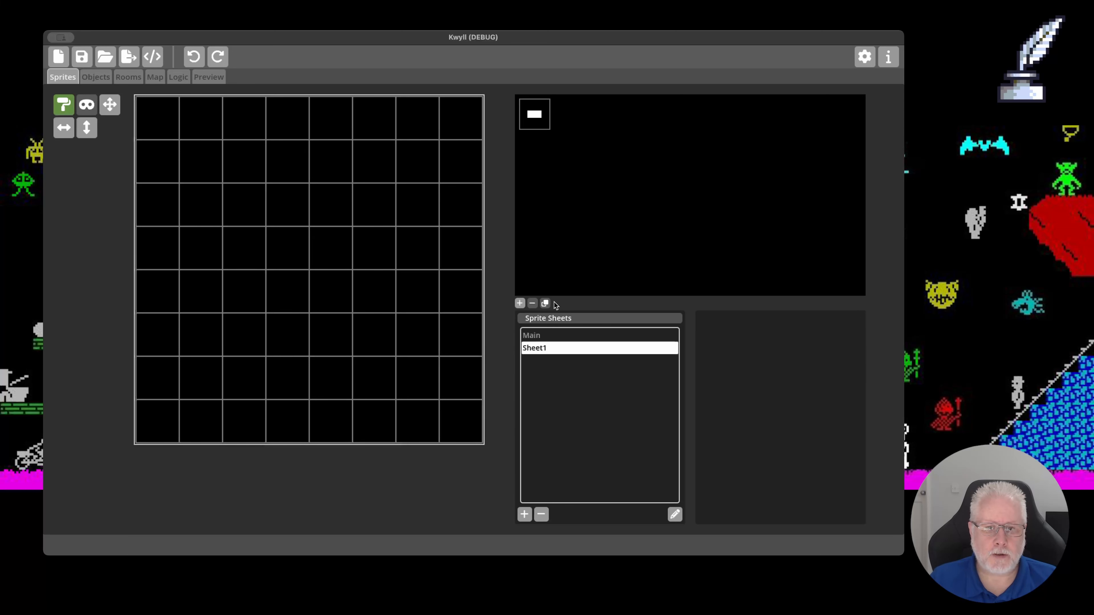
Step: Show the Bullet object, XOR draw mode with no animations, on the Objects page
{"action": "left_click", "coordinate": [95, 77]}
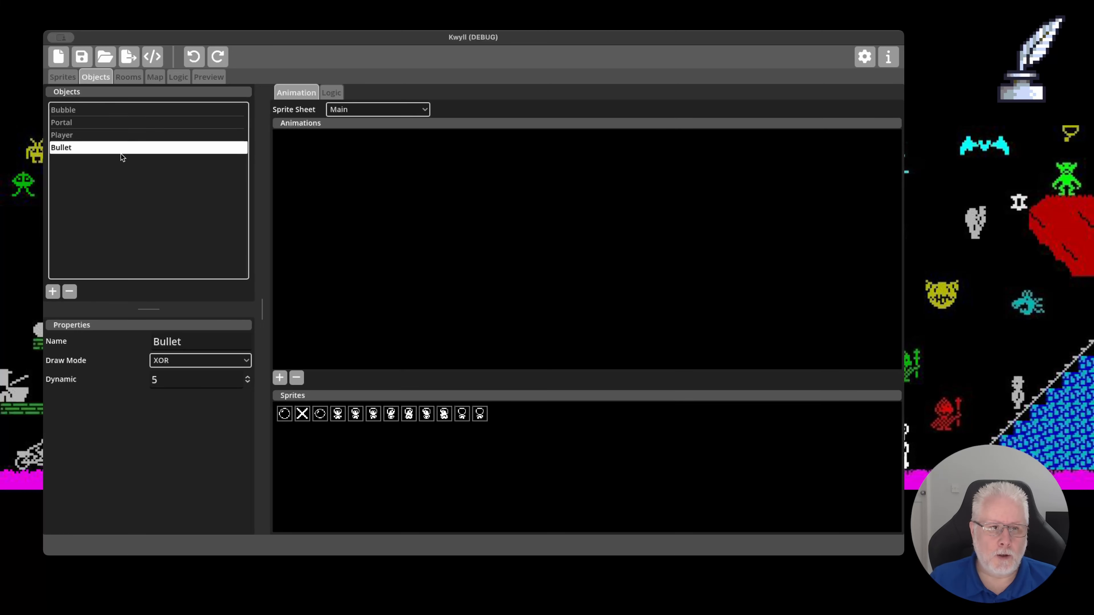
{"action": "mouse_move", "coordinate": [411, 199]}
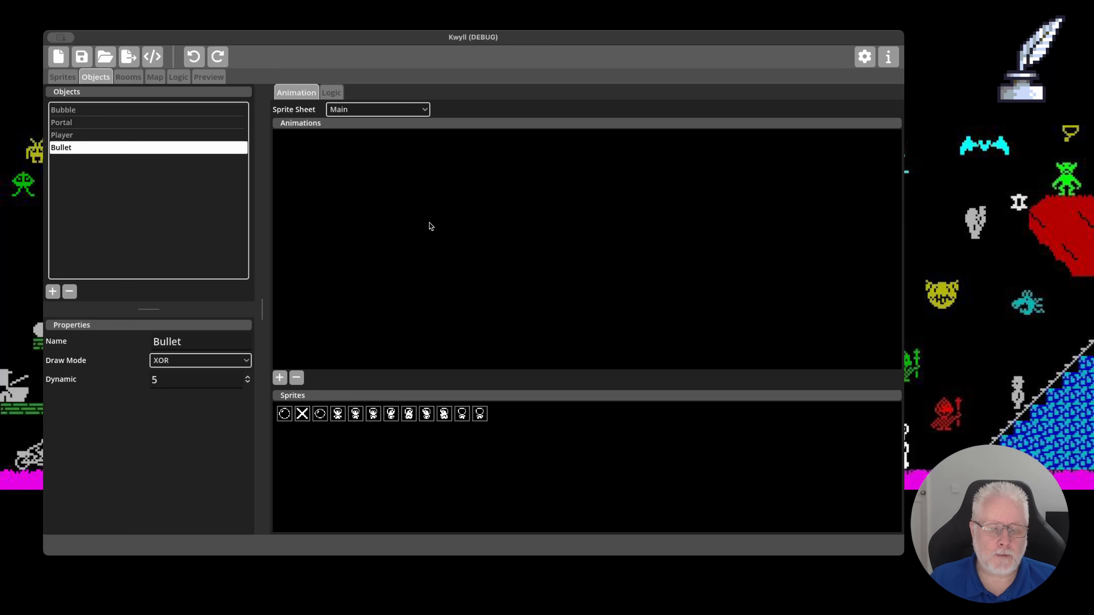
{"action": "mouse_move", "coordinate": [405, 229]}
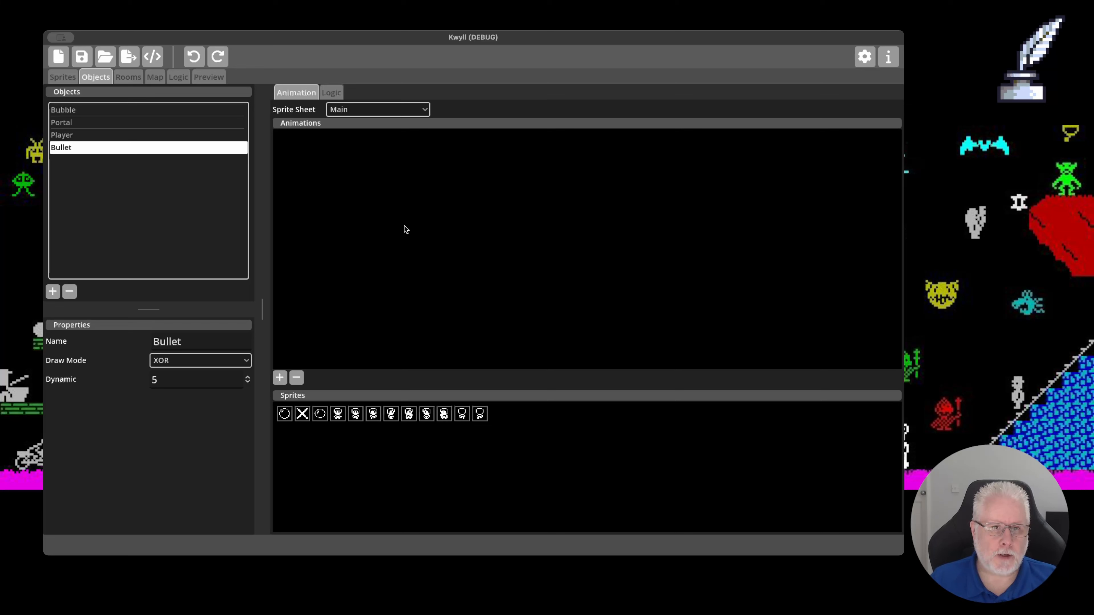
{"action": "mouse_move", "coordinate": [393, 220]}
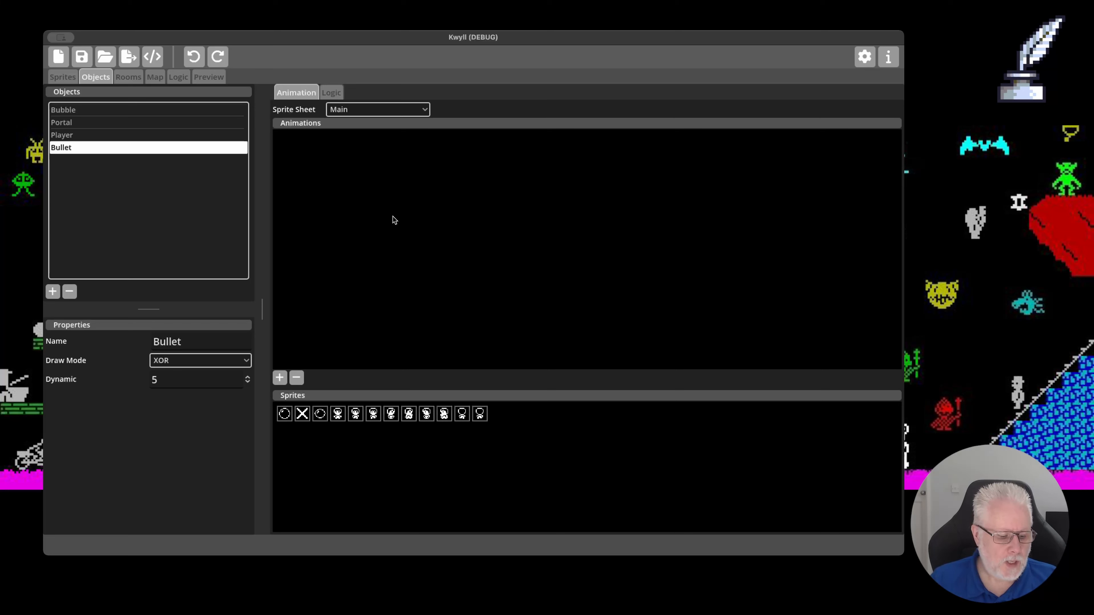
{"action": "mouse_move", "coordinate": [185, 166]}
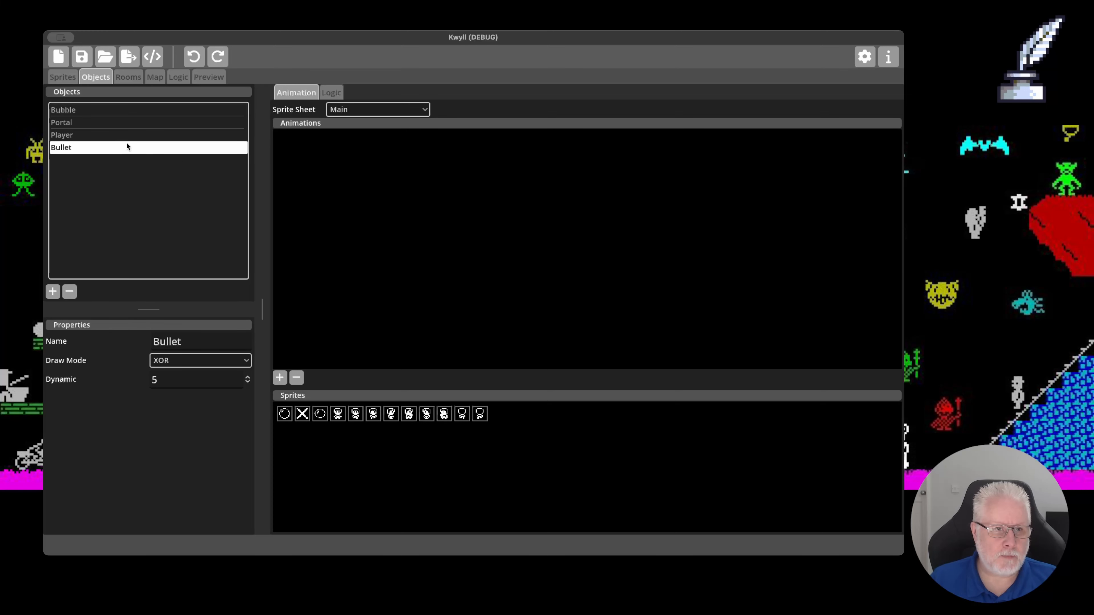
{"action": "mouse_move", "coordinate": [208, 189]}
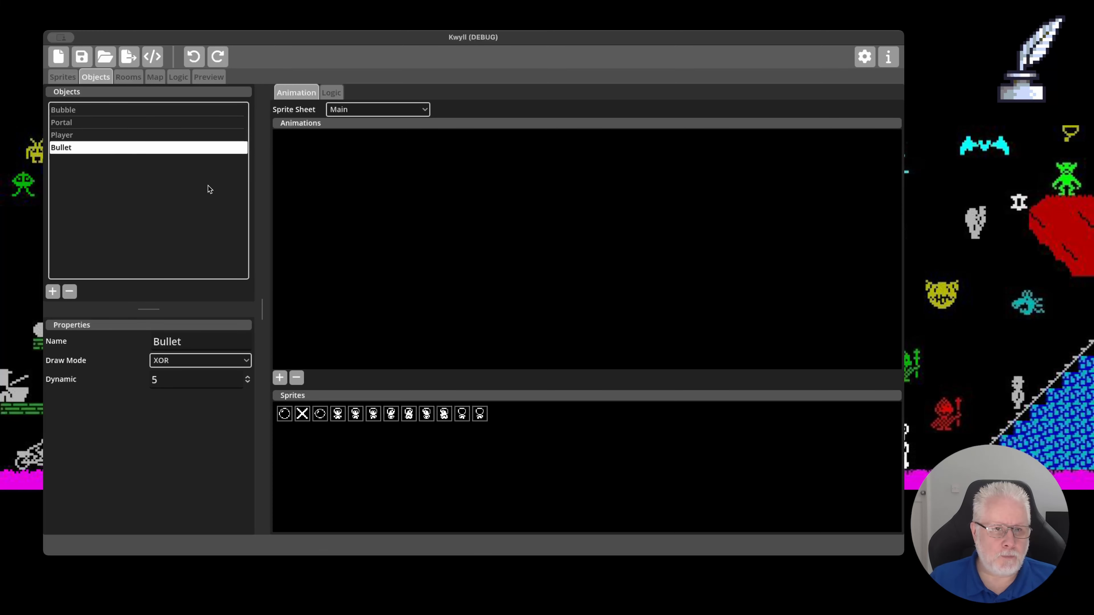
Step: Show the Bubble object with its two-frame MASK-mode animation
{"action": "left_click", "coordinate": [63, 109]}
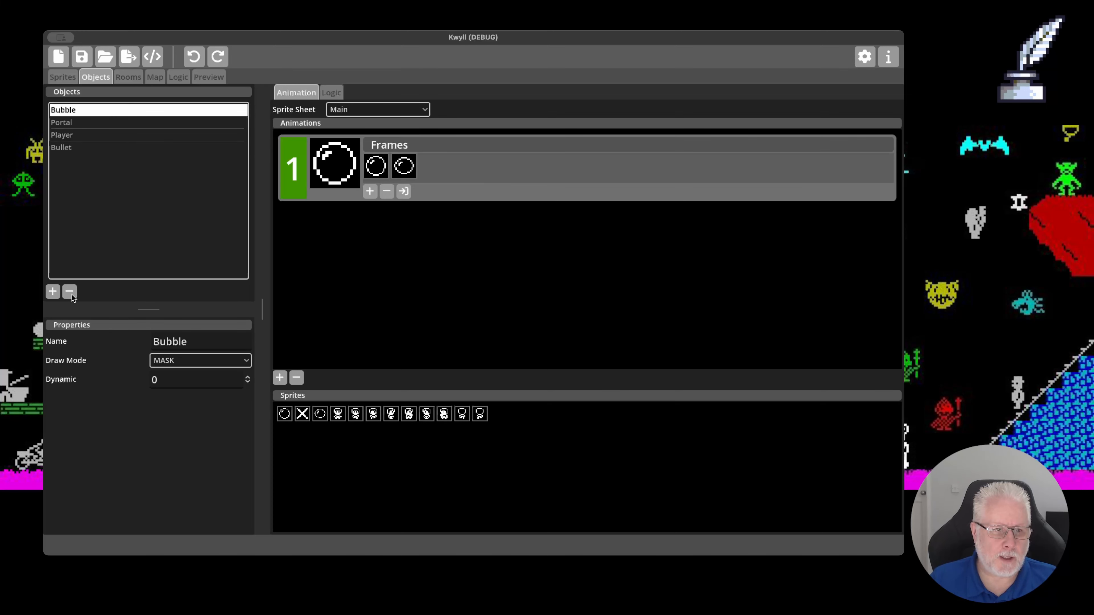
{"action": "mouse_move", "coordinate": [114, 303]}
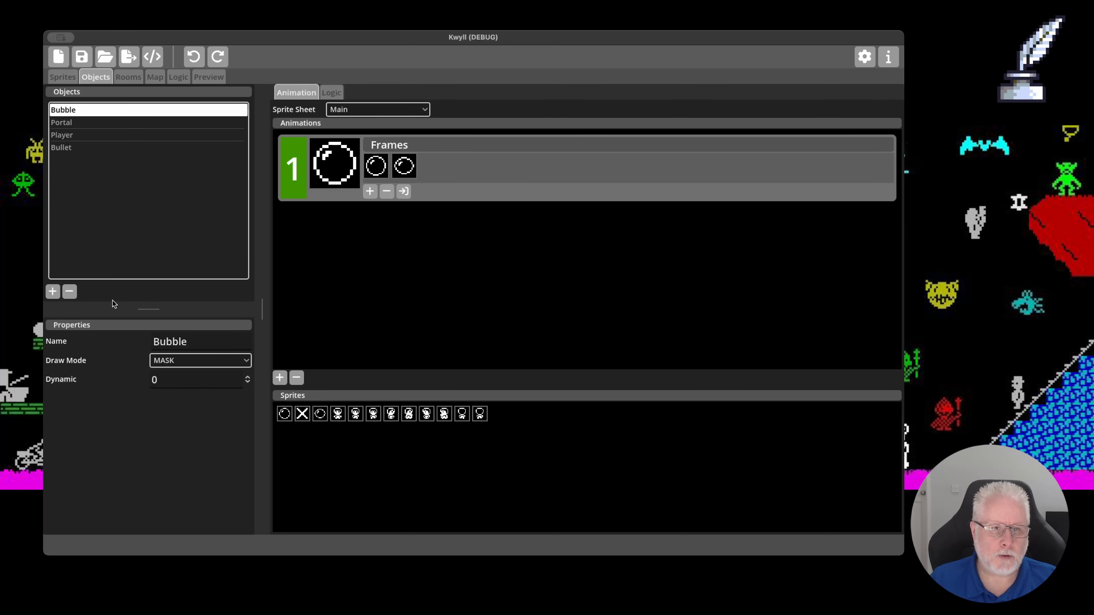
{"action": "mouse_move", "coordinate": [125, 274]}
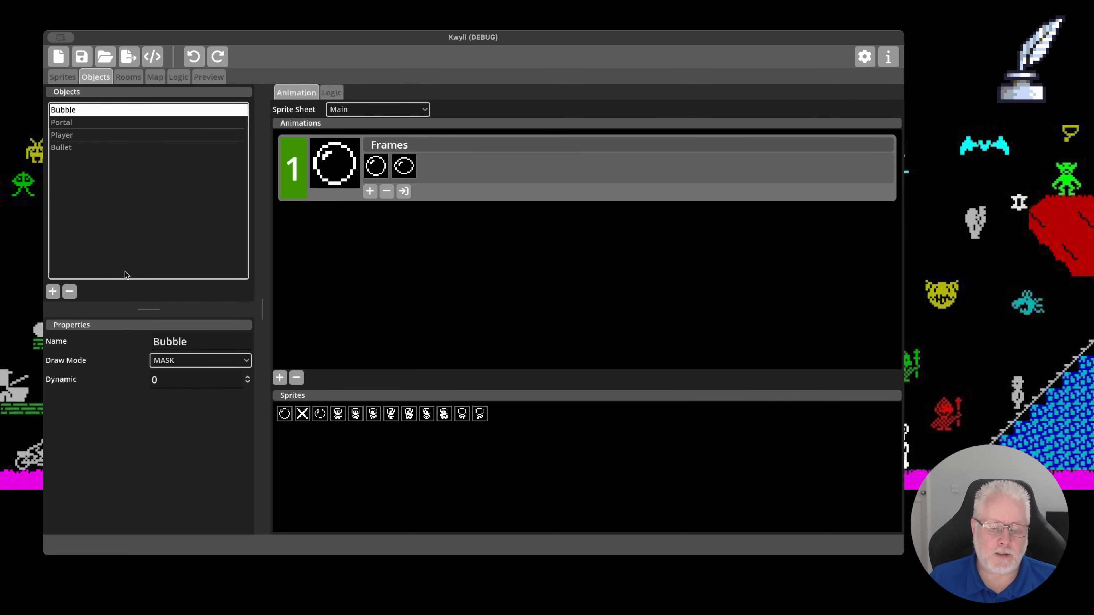
{"action": "mouse_move", "coordinate": [187, 236]}
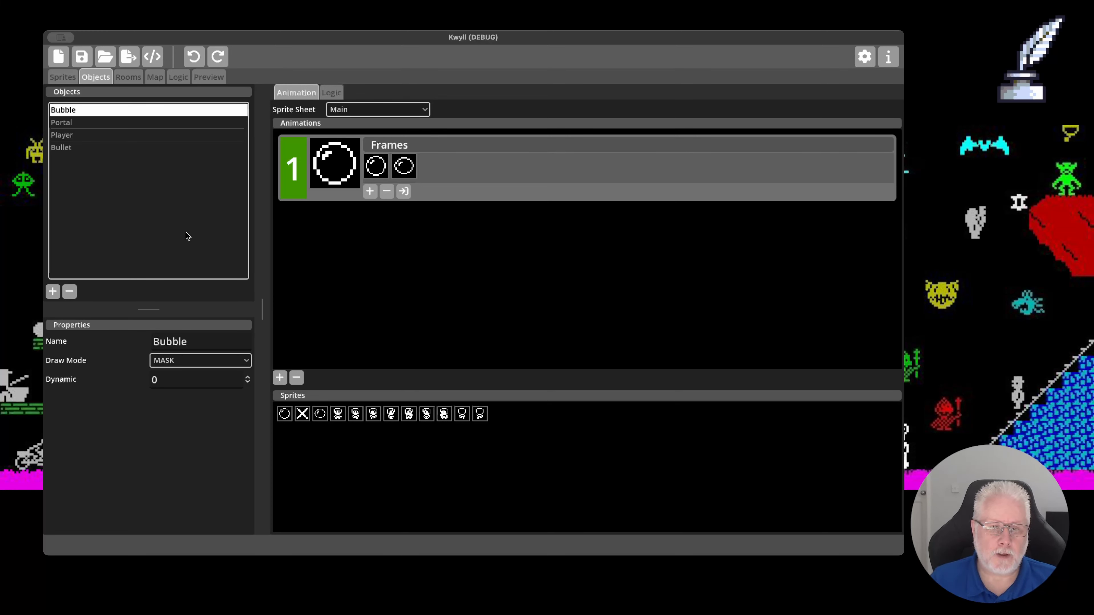
{"action": "mouse_move", "coordinate": [189, 197]}
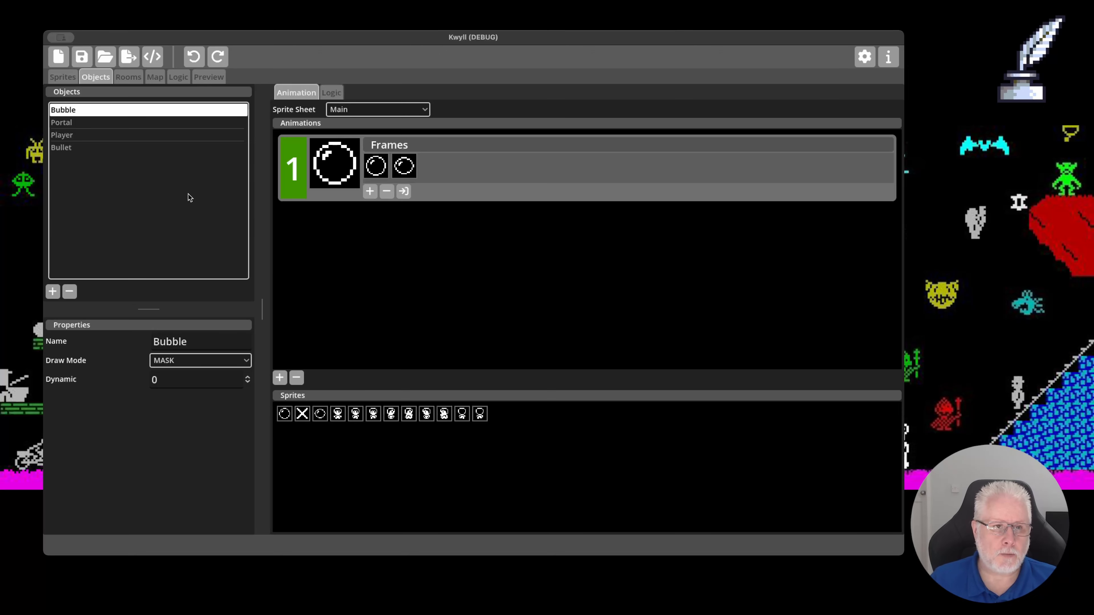
{"action": "left_click", "coordinate": [128, 77]}
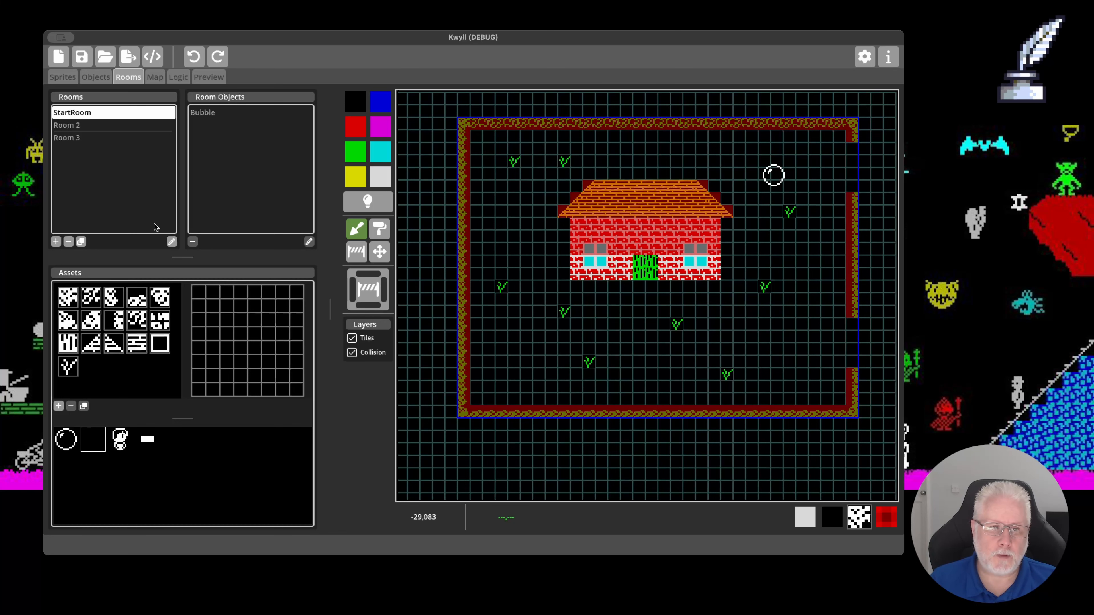
{"action": "left_click", "coordinate": [96, 77]}
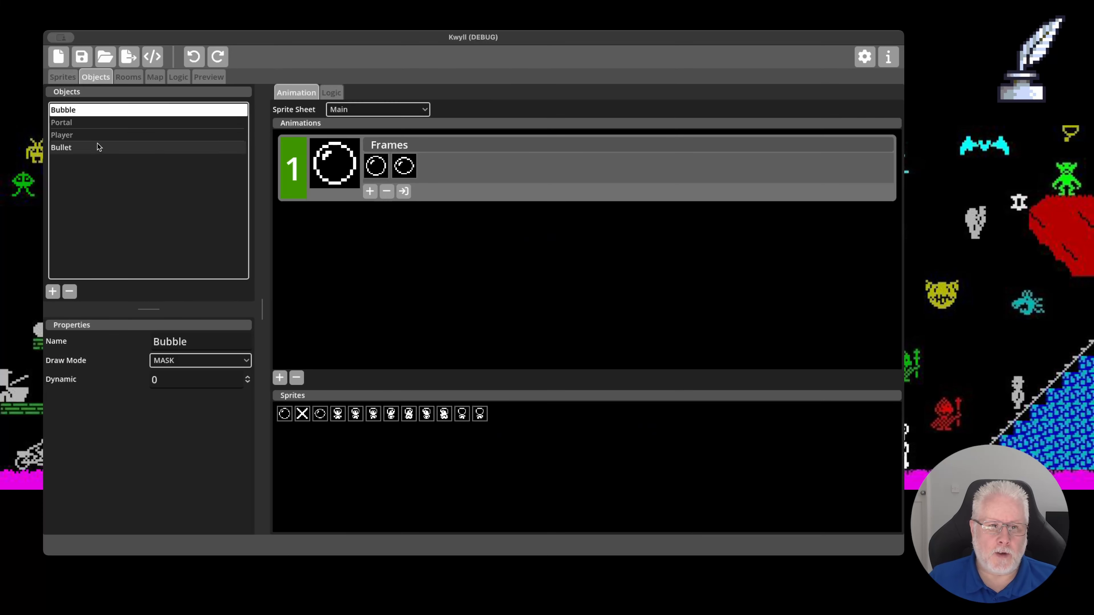
Step: Delete the Bubble object, reaching the reference-removal confirmation alert
{"action": "left_click", "coordinate": [68, 292]}
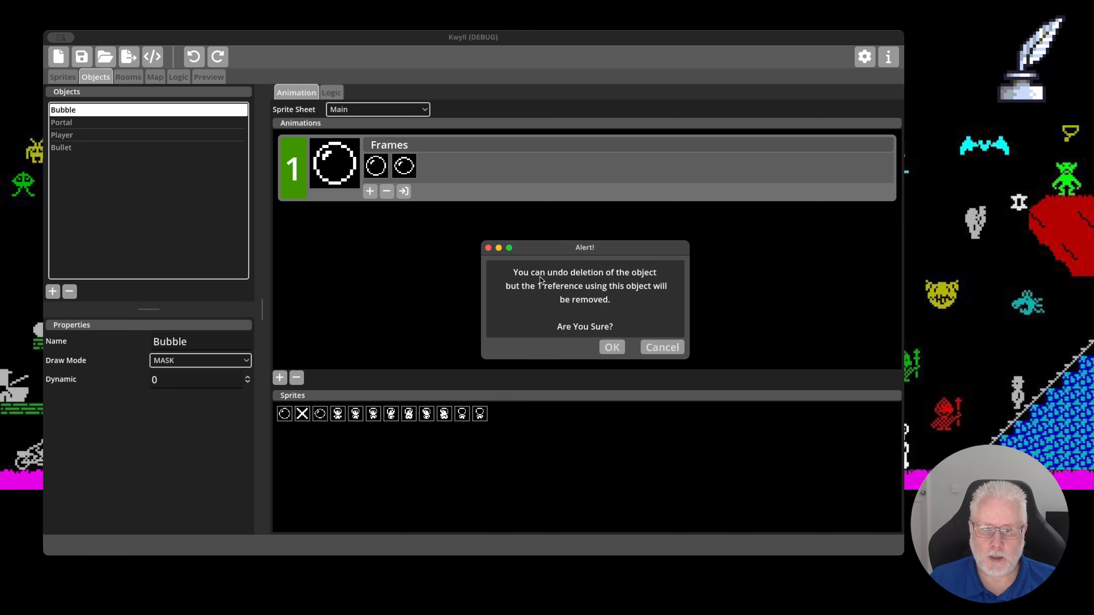
{"action": "mouse_move", "coordinate": [543, 292]}
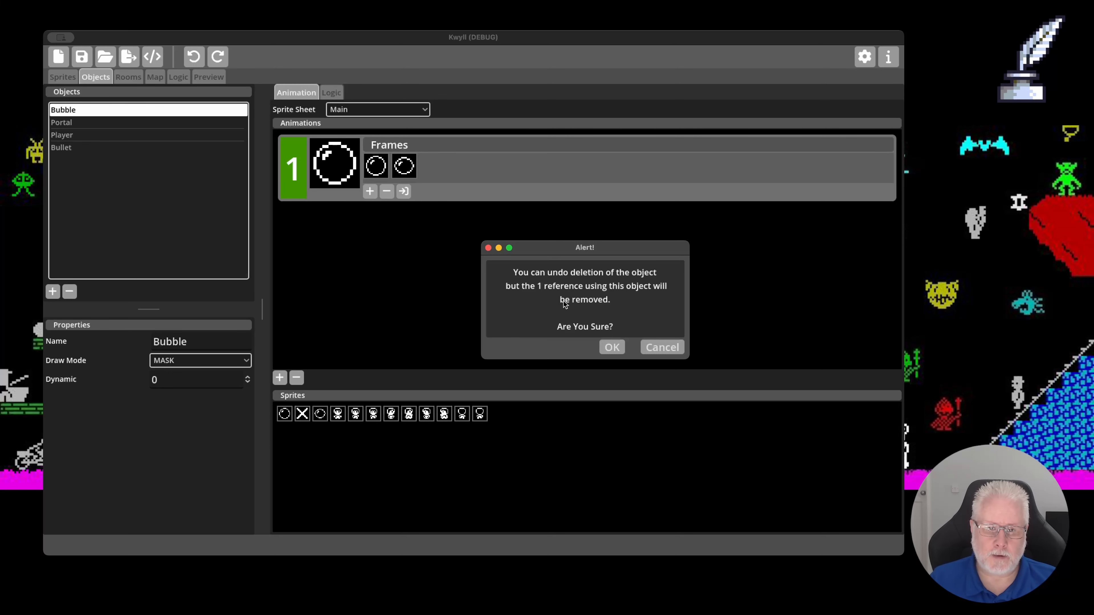
{"action": "mouse_move", "coordinate": [555, 299]}
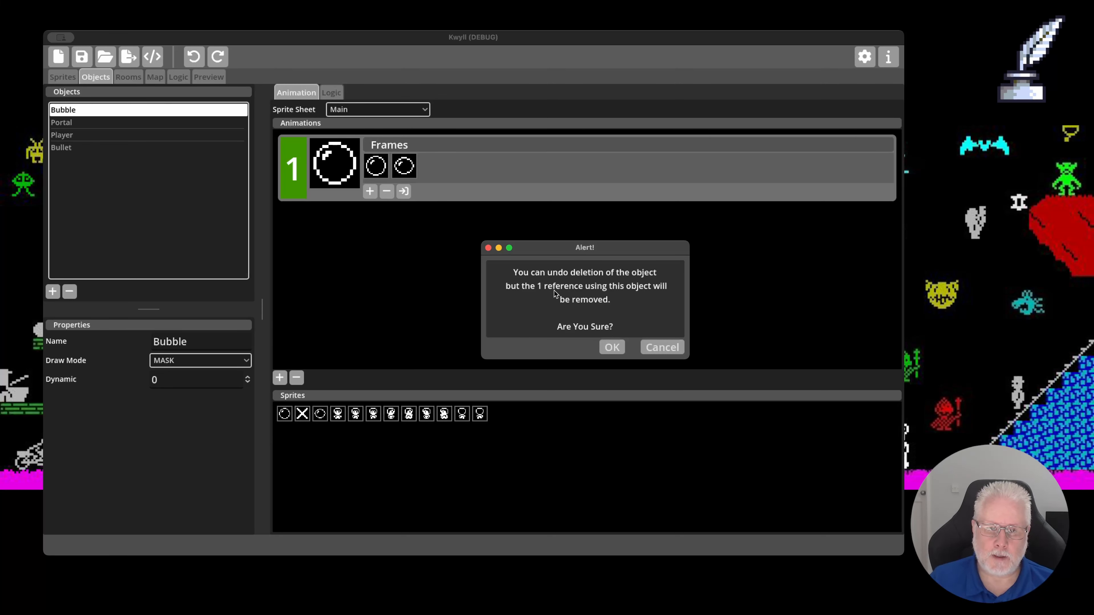
{"action": "mouse_move", "coordinate": [554, 294]}
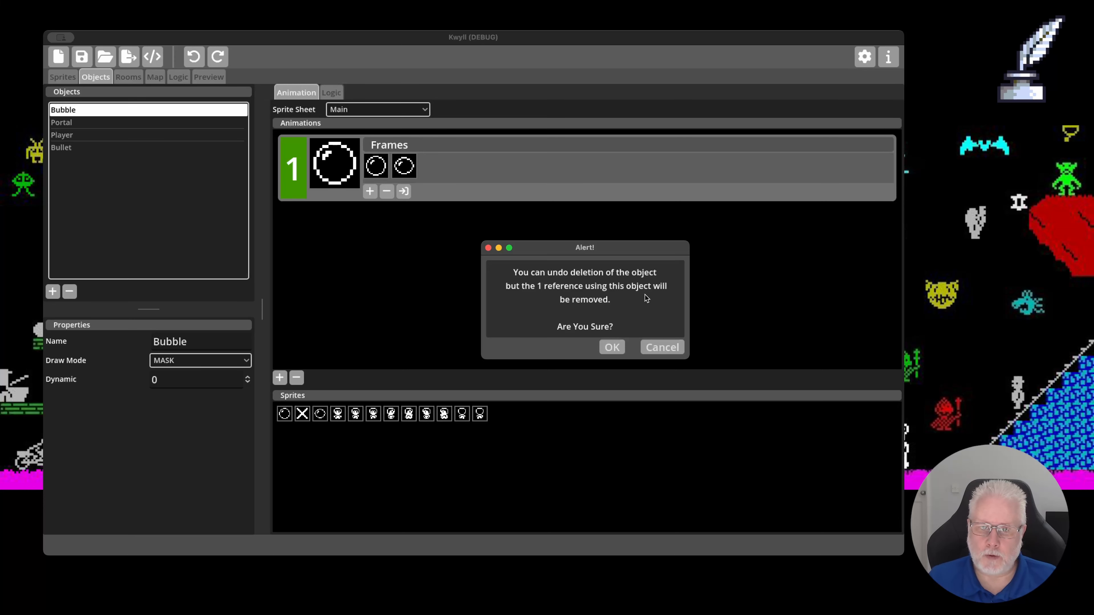
{"action": "mouse_move", "coordinate": [619, 295]}
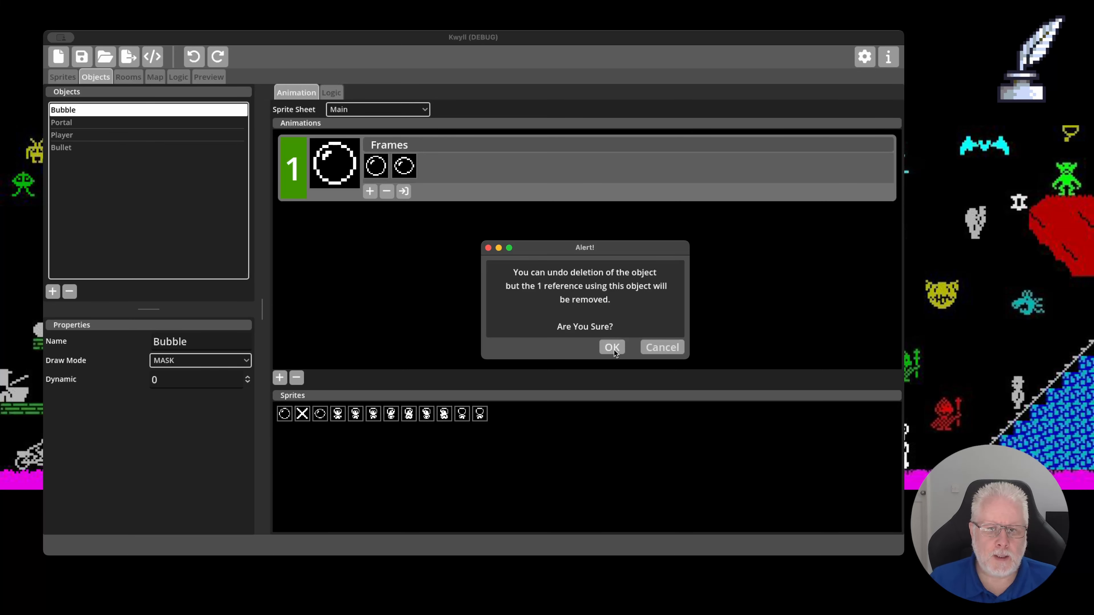
Step: Confirm deleting Bubble and remove its placed instance from StartRoom's room objects
{"action": "left_click", "coordinate": [610, 347]}
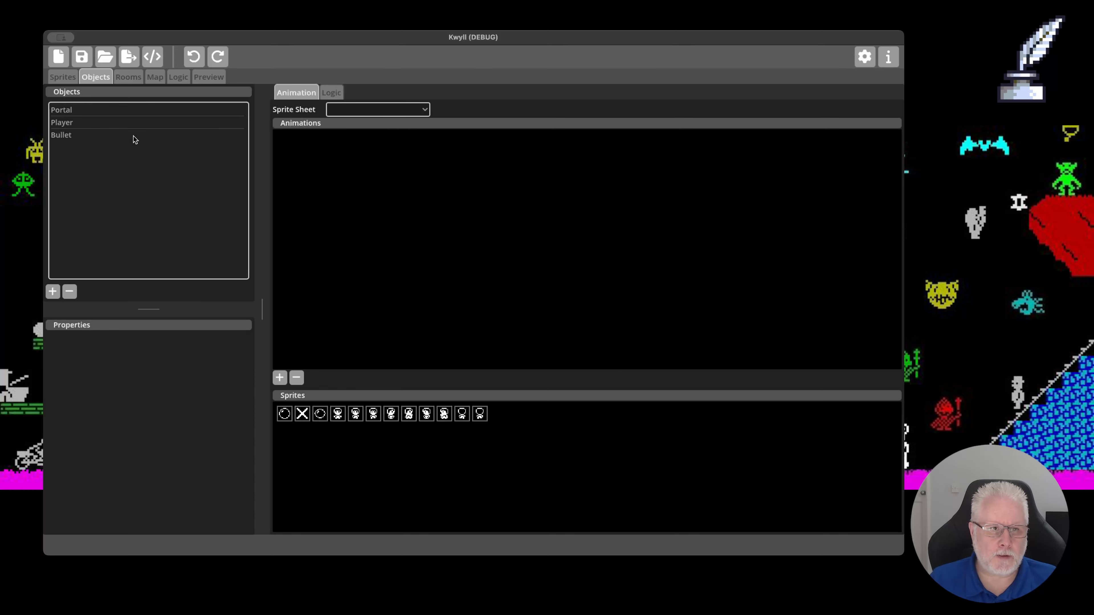
{"action": "left_click", "coordinate": [128, 77]}
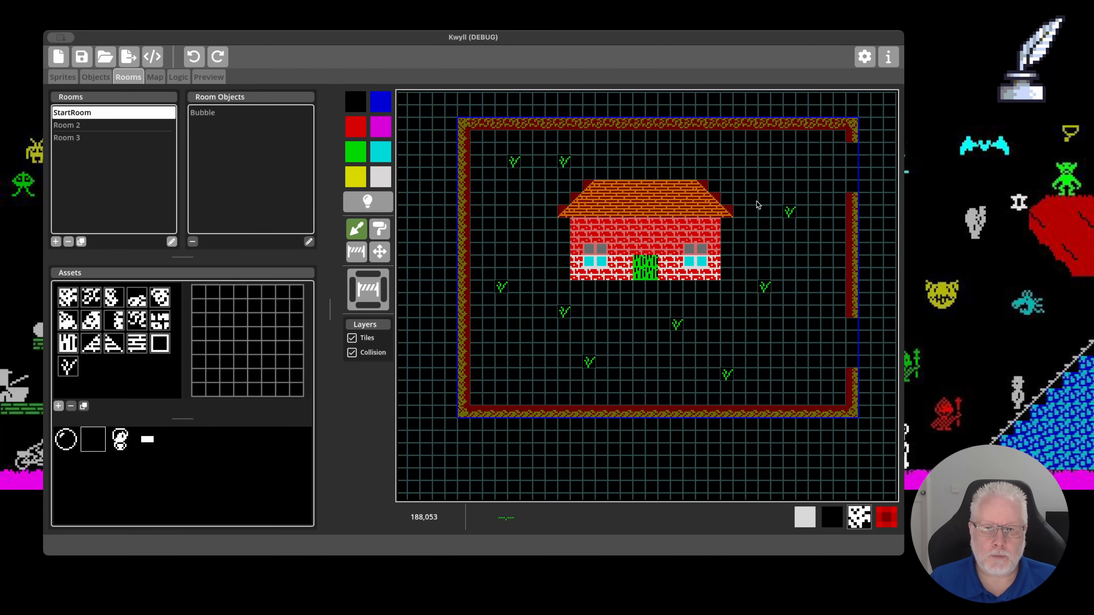
{"action": "left_click", "coordinate": [203, 112]}
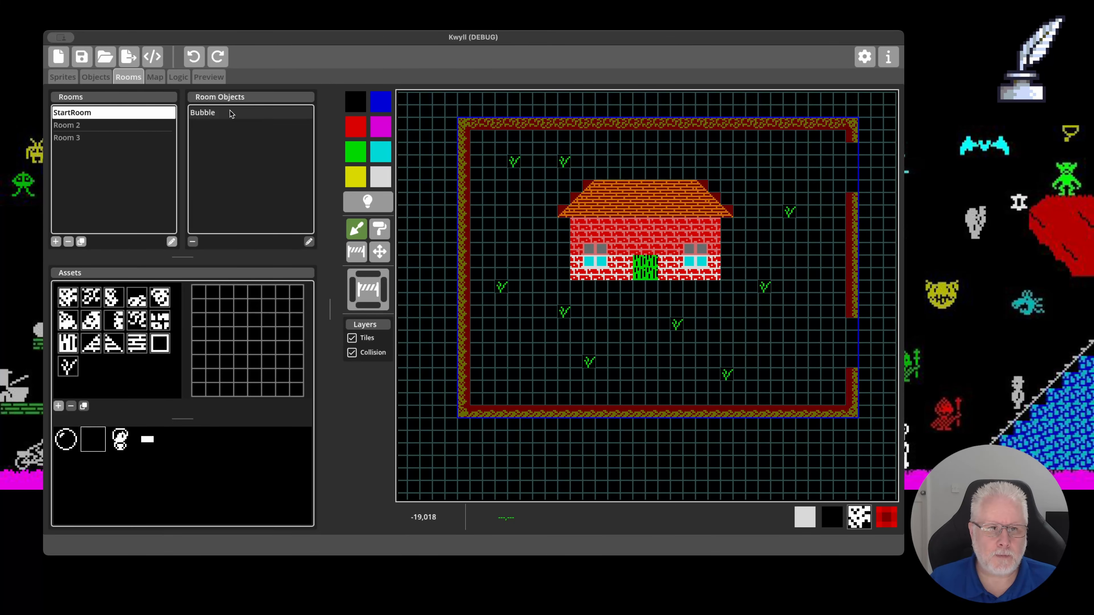
{"action": "left_click", "coordinate": [192, 241]}
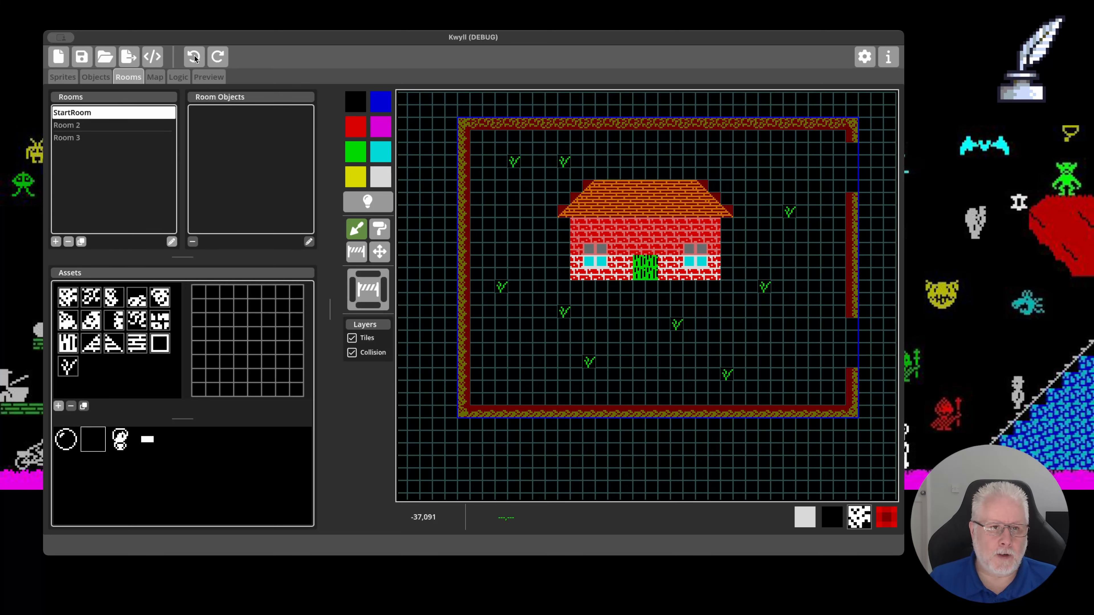
{"action": "left_click", "coordinate": [96, 77]}
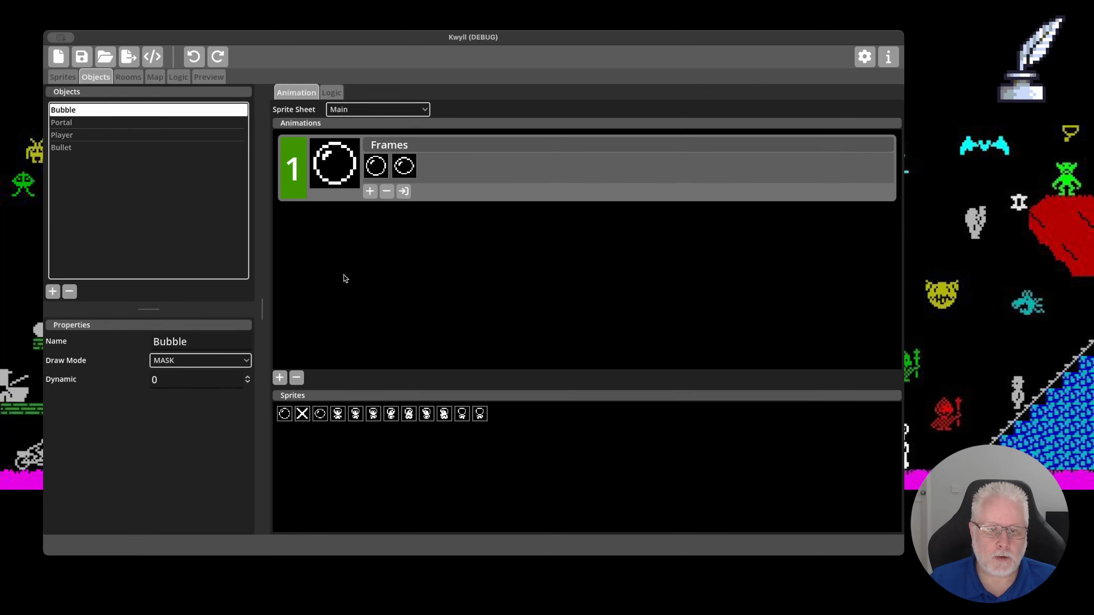
{"action": "left_click", "coordinate": [127, 77]}
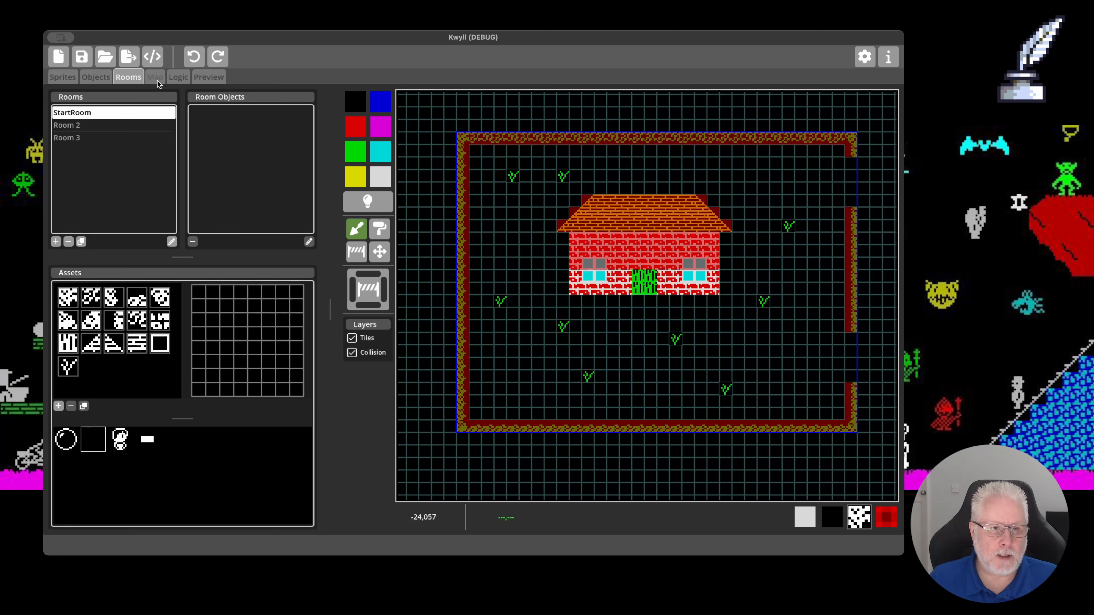
Step: View the world map with StartRoom beside Room 2 and Room 3
{"action": "left_click", "coordinate": [154, 77]}
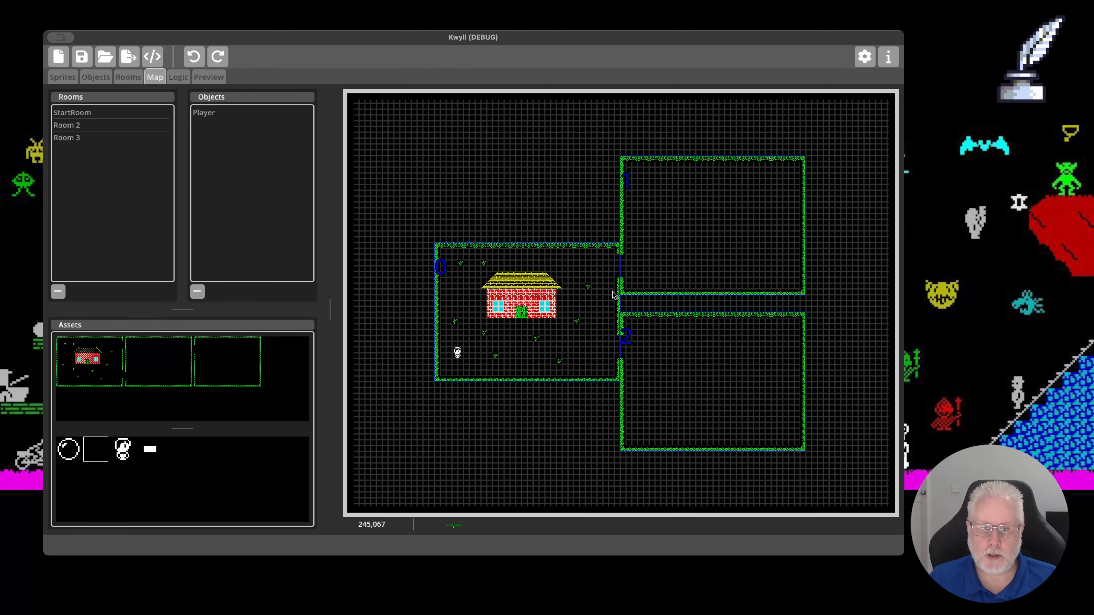
{"action": "mouse_move", "coordinate": [581, 290]}
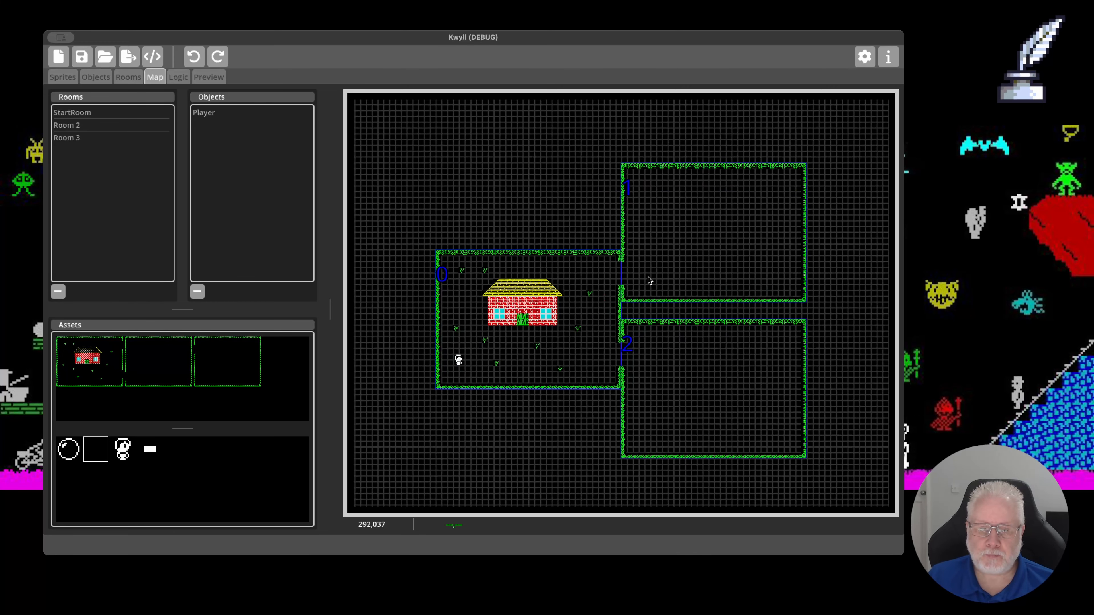
{"action": "mouse_move", "coordinate": [892, 234]}
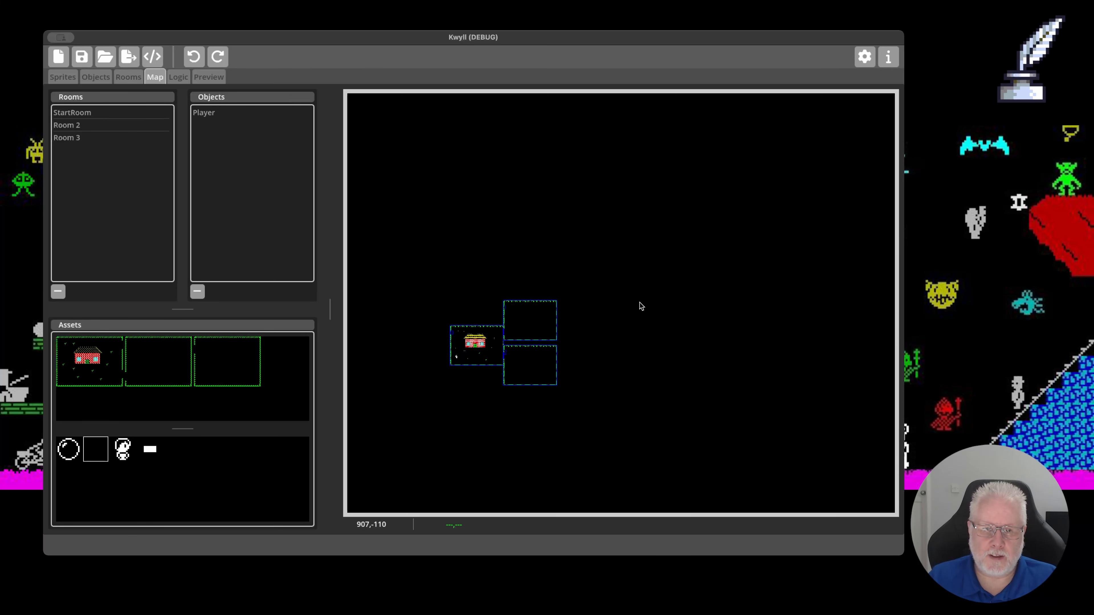
{"action": "left_click_drag", "start_coordinate": [640, 306], "coordinate": [740, 256]}
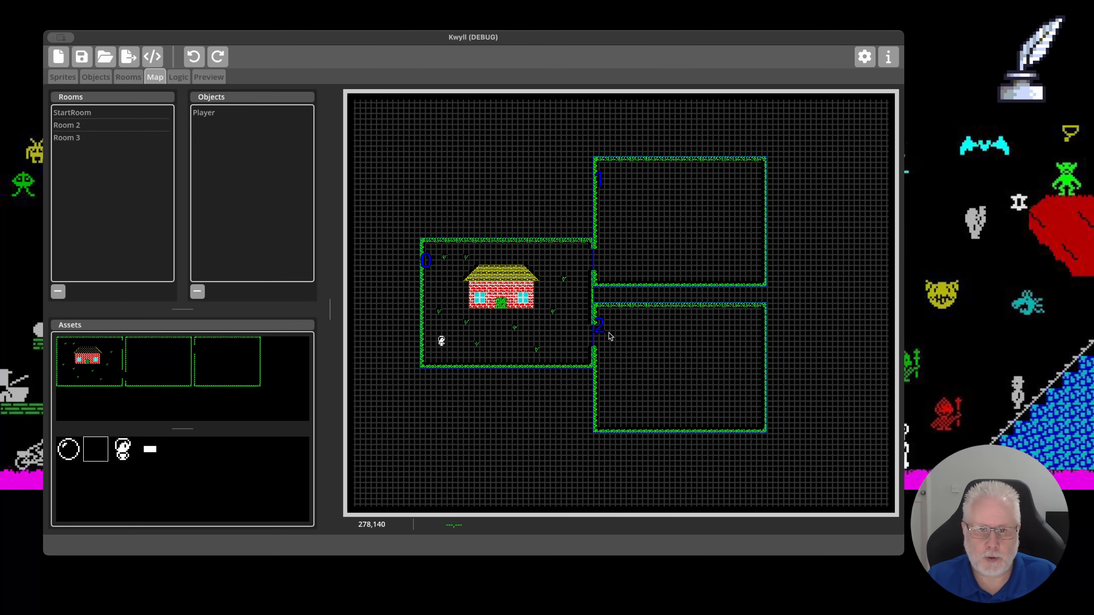
{"action": "mouse_move", "coordinate": [624, 297]}
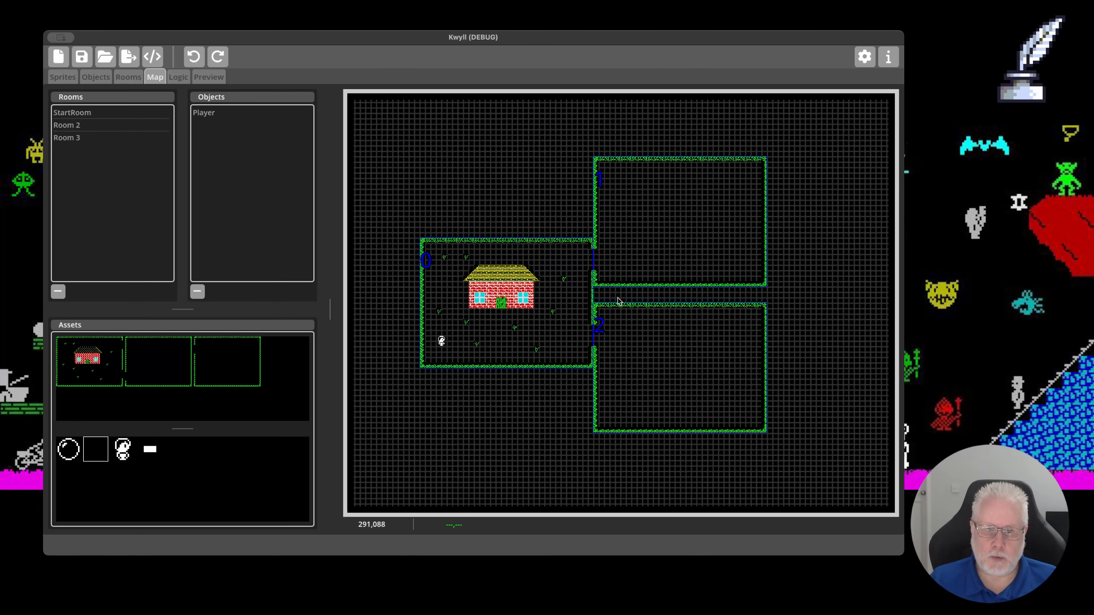
{"action": "left_click_drag", "start_coordinate": [618, 300], "coordinate": [638, 314]}
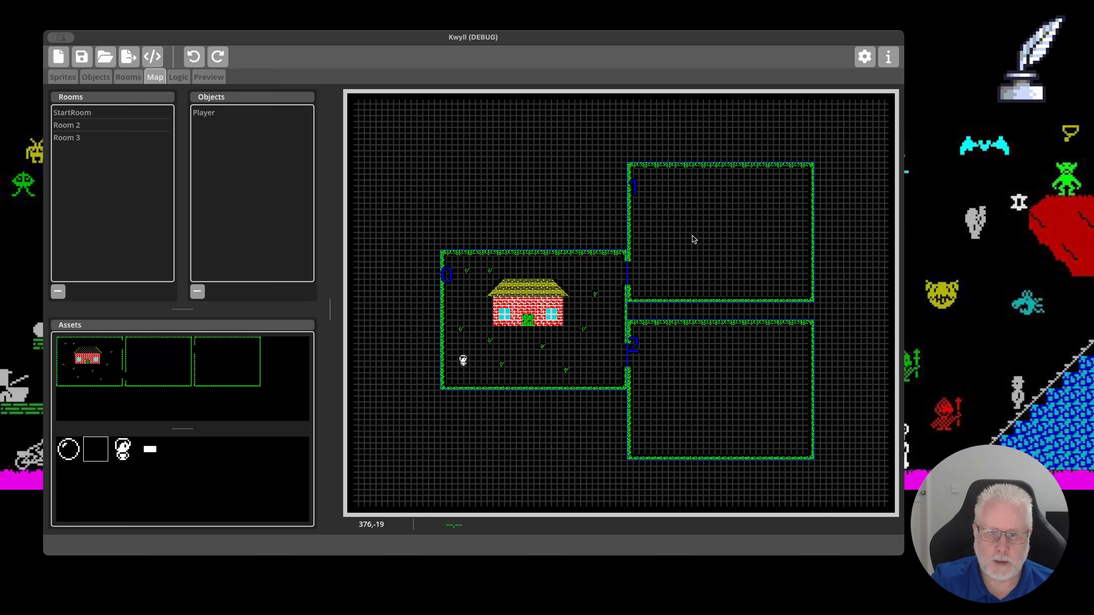
{"action": "mouse_move", "coordinate": [730, 358]}
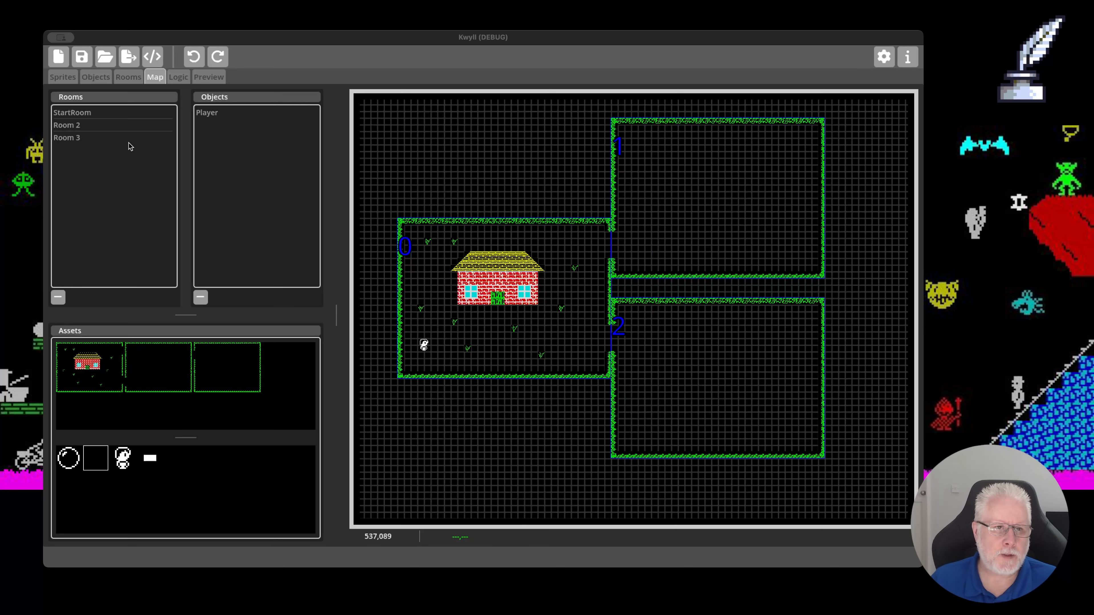
{"action": "mouse_move", "coordinate": [97, 87]}
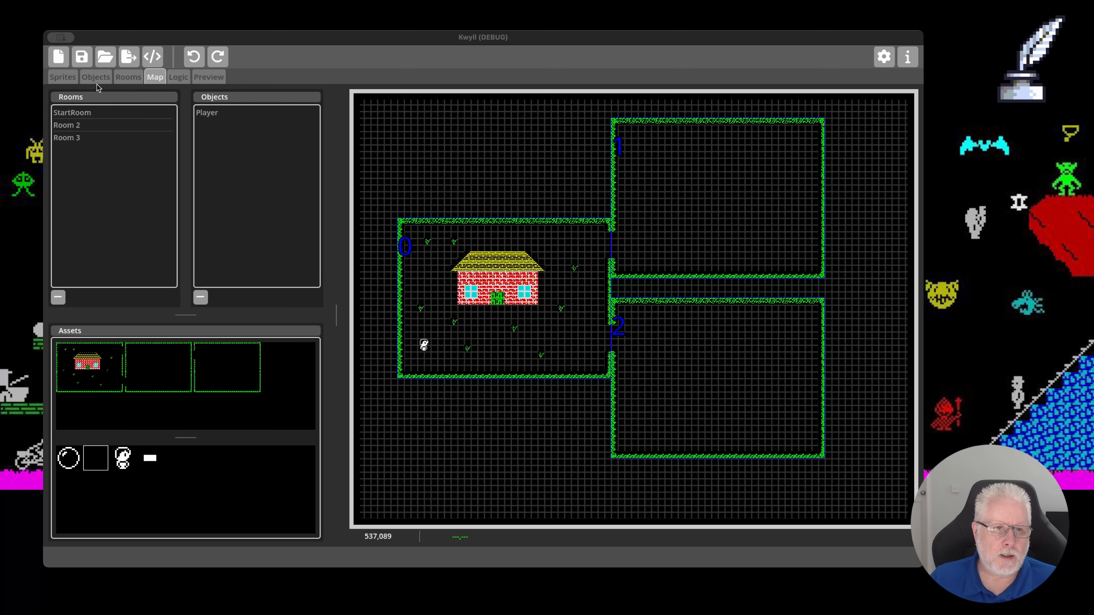
Step: Show the Player object's logic graph and zoom in on its nodes
{"action": "left_click", "coordinate": [95, 77]}
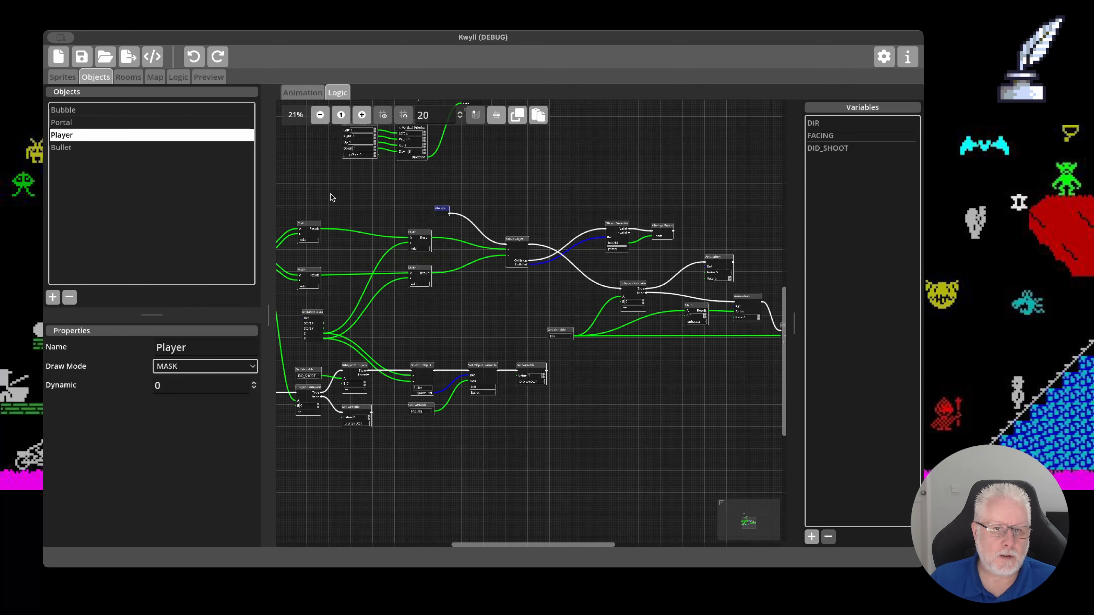
{"action": "left_click", "coordinate": [361, 114]}
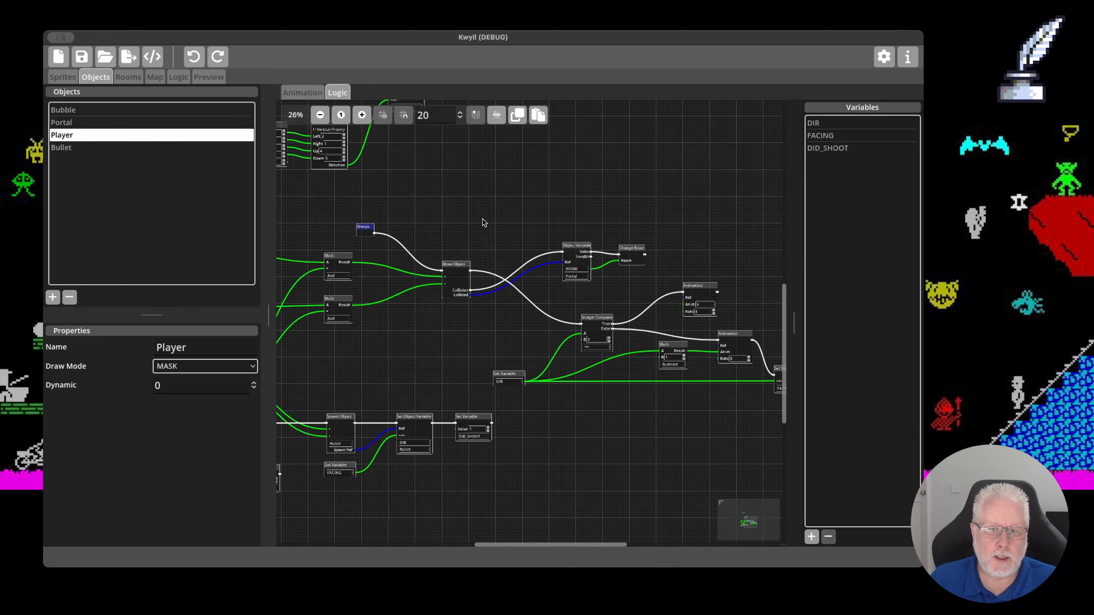
{"action": "left_click", "coordinate": [361, 114]}
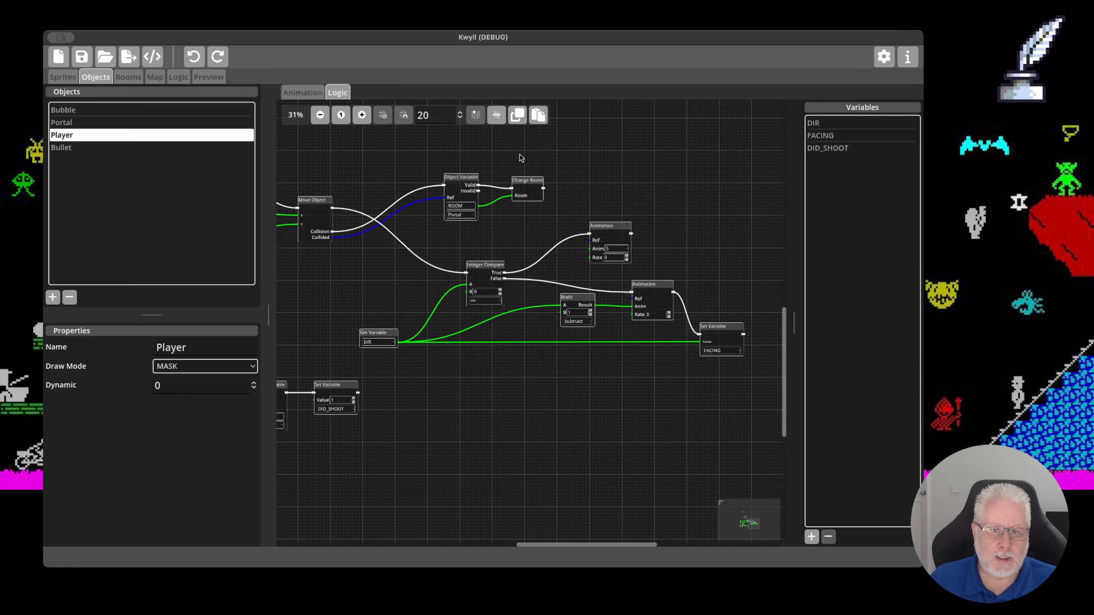
{"action": "mouse_move", "coordinate": [413, 166]}
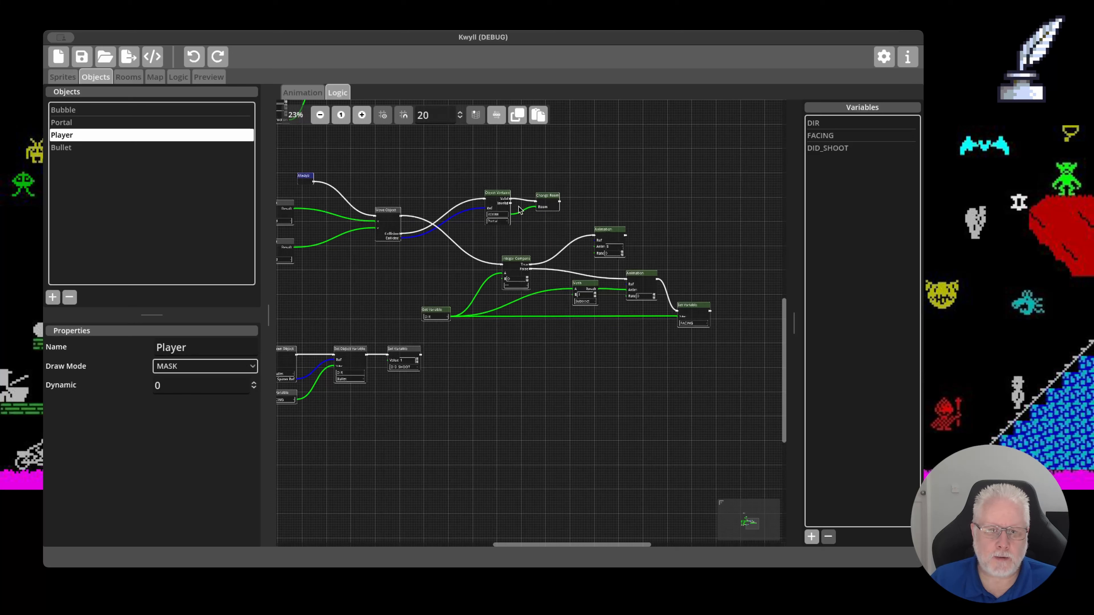
{"action": "mouse_move", "coordinate": [593, 242]}
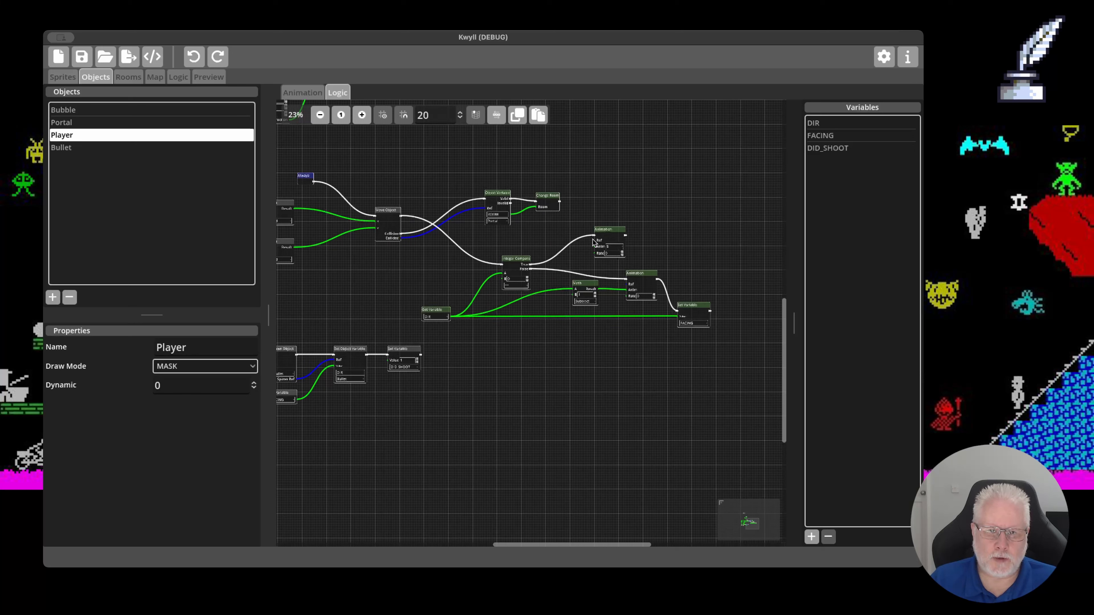
{"action": "mouse_move", "coordinate": [525, 142]}
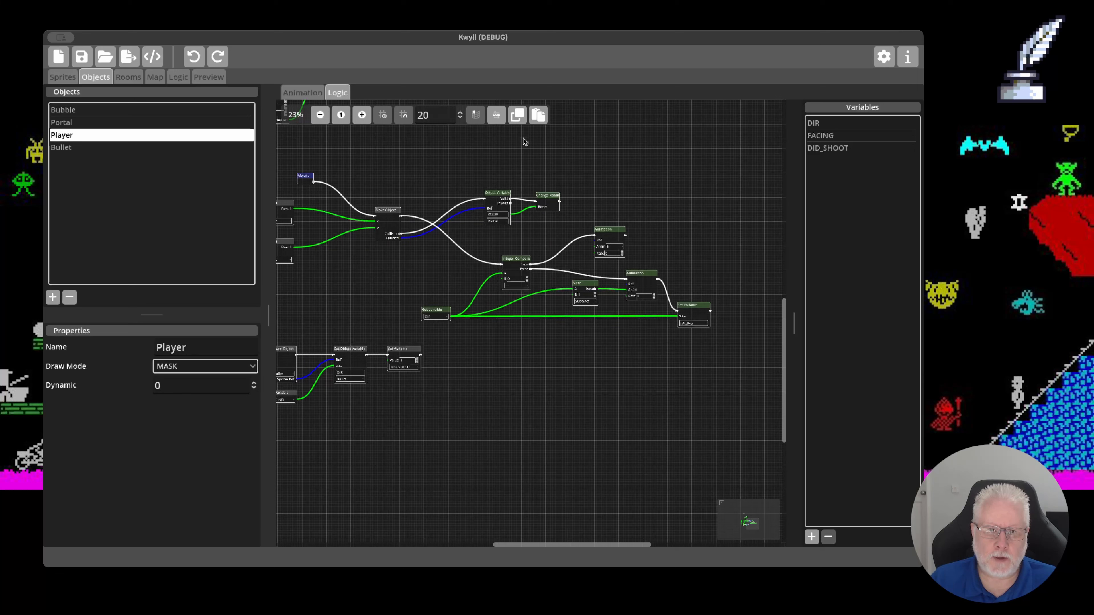
{"action": "mouse_move", "coordinate": [481, 287]}
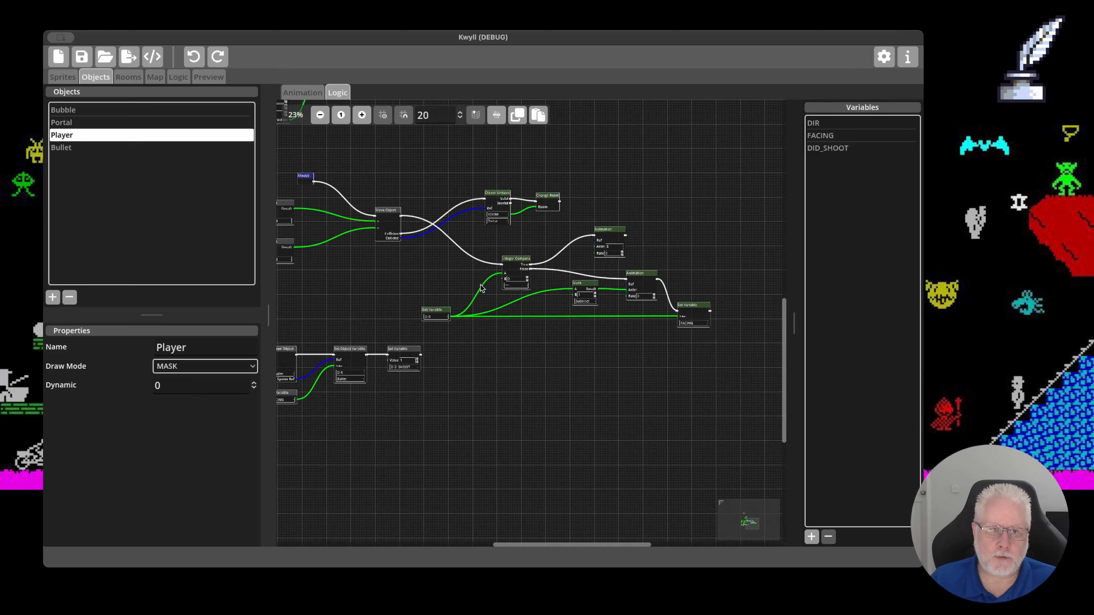
Step: Paste Player's room-change and animation nodes into the Bullet logic graph
{"action": "left_click", "coordinate": [61, 147]}
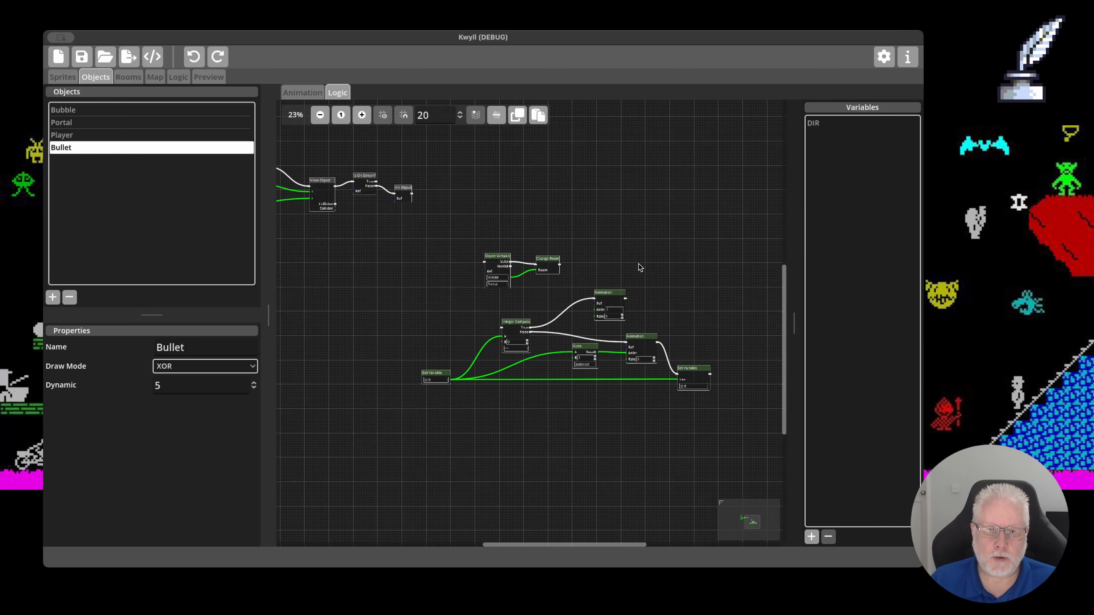
{"action": "left_click", "coordinate": [62, 134]}
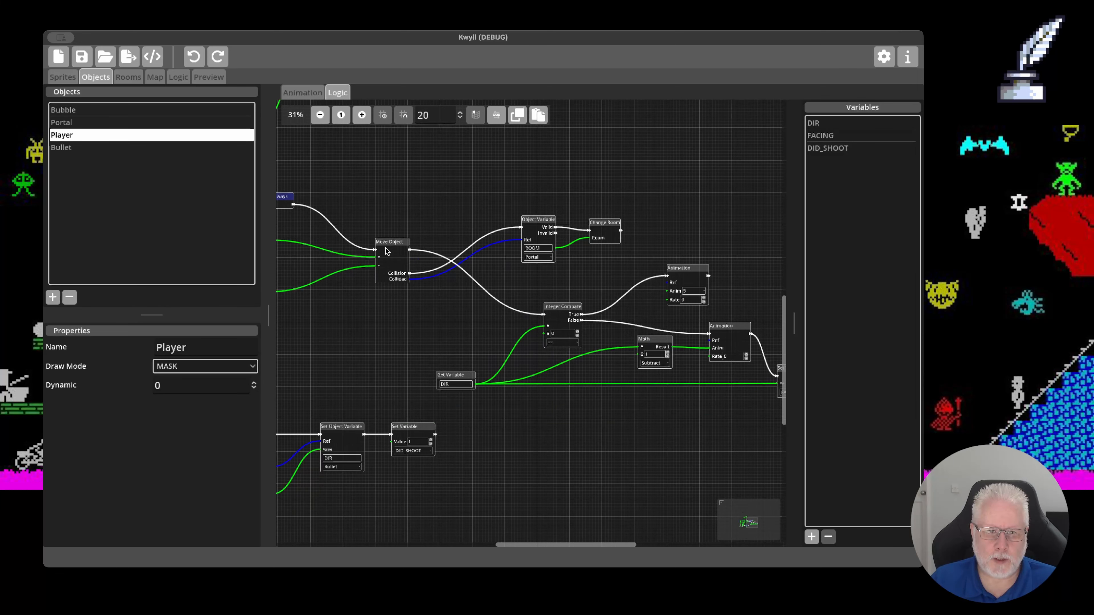
{"action": "mouse_move", "coordinate": [566, 314]}
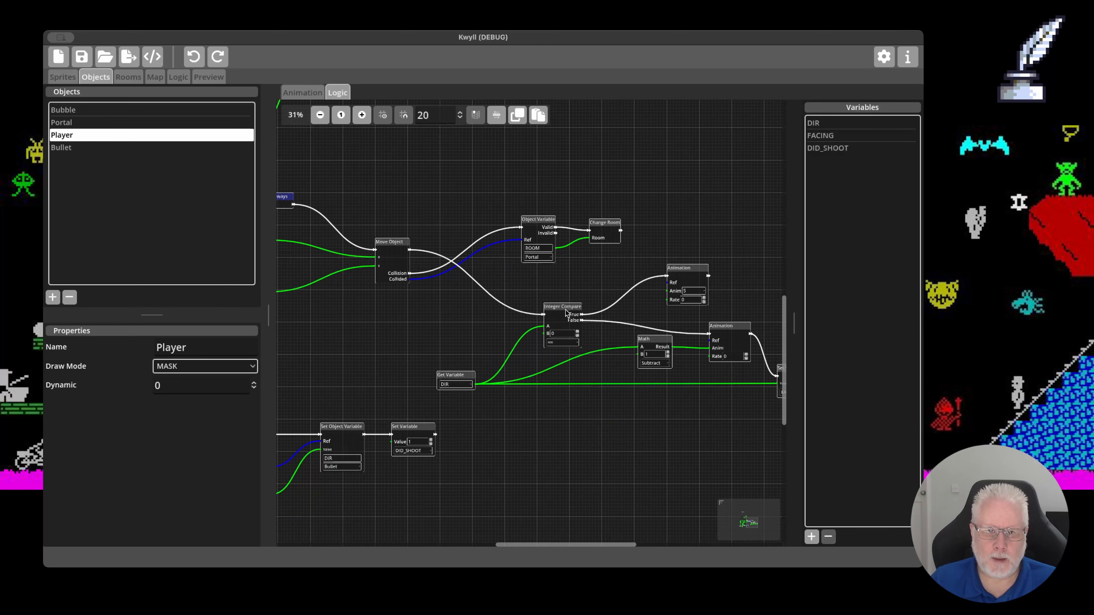
{"action": "mouse_move", "coordinate": [245, 130]}
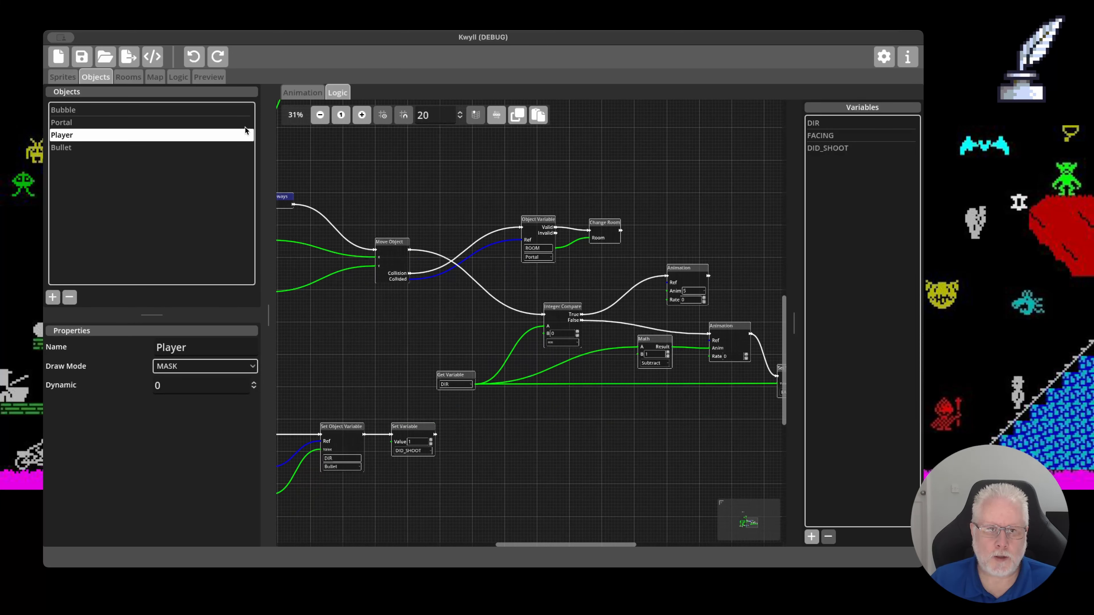
{"action": "left_click", "coordinate": [62, 147]}
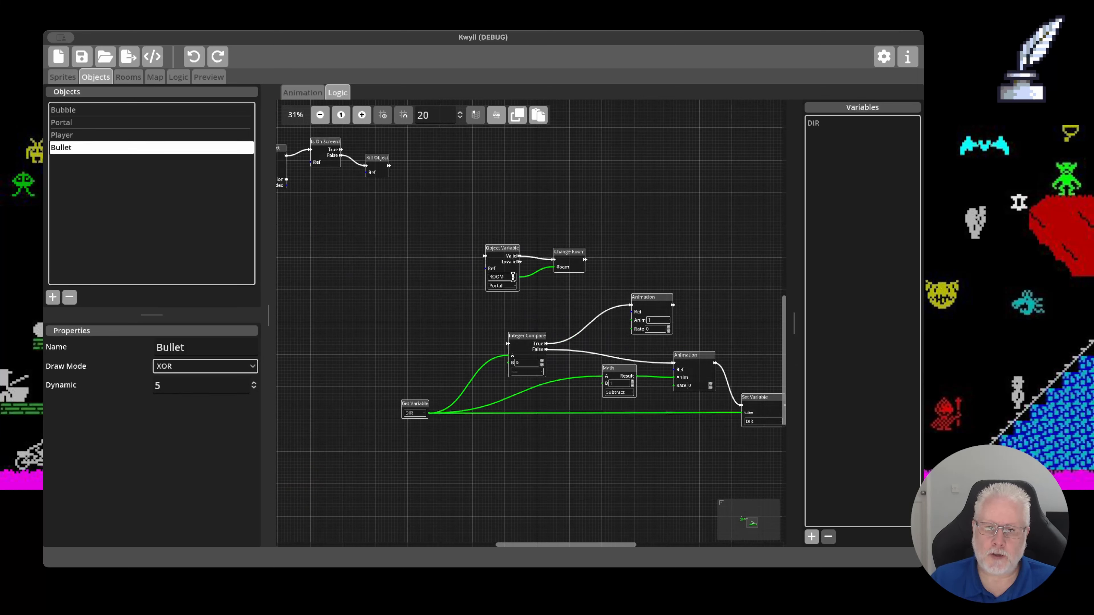
{"action": "left_click", "coordinate": [361, 114]}
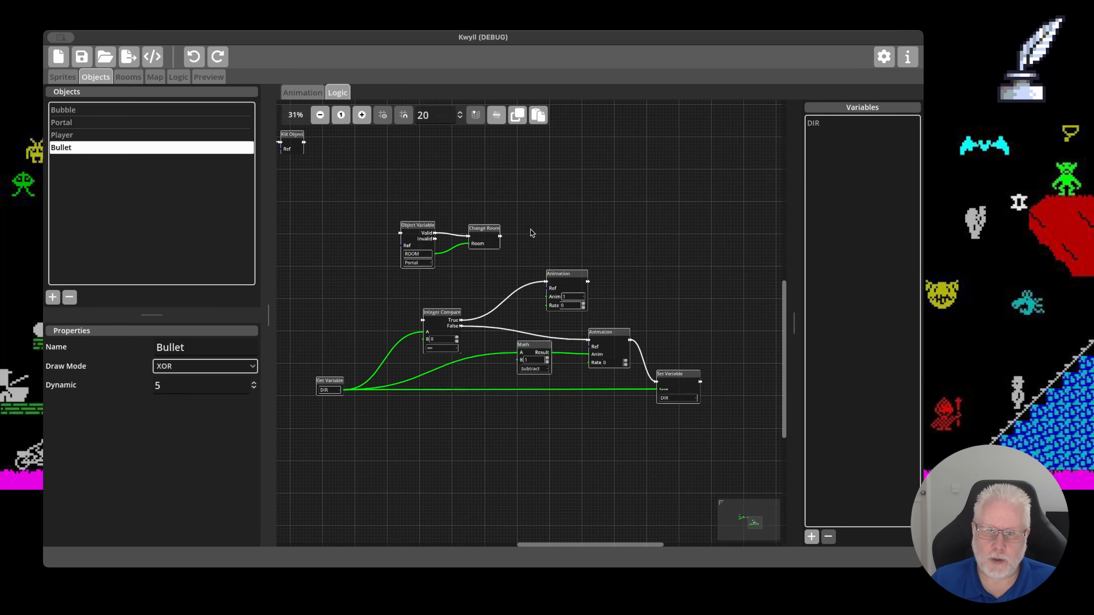
Step: Select the pasted Player nodes in Bullet's Logic graph for removal
{"action": "left_click", "coordinate": [361, 115]}
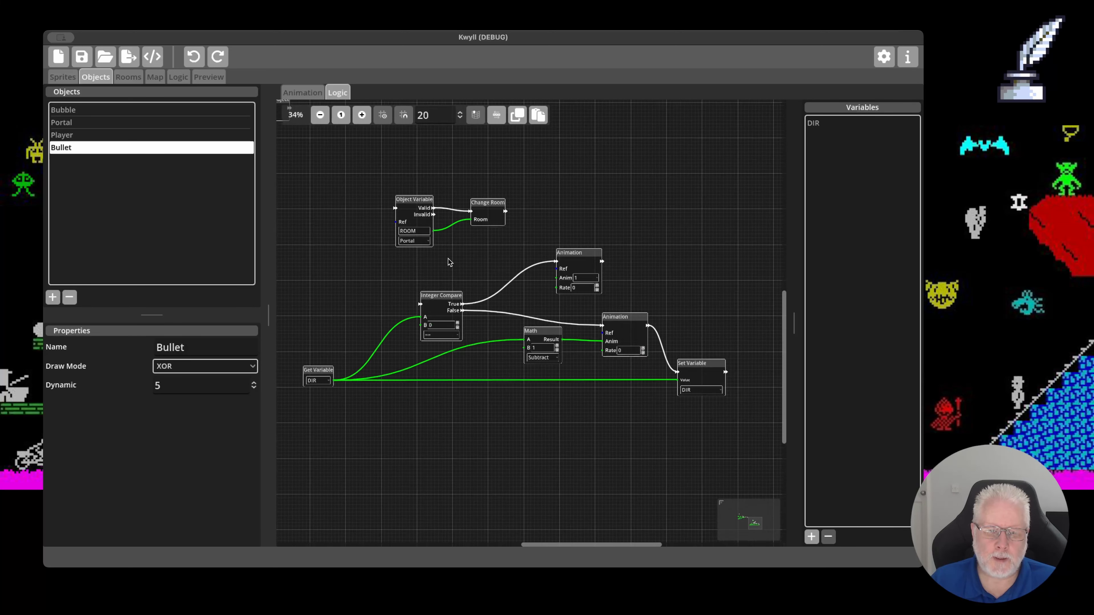
{"action": "mouse_move", "coordinate": [454, 289]}
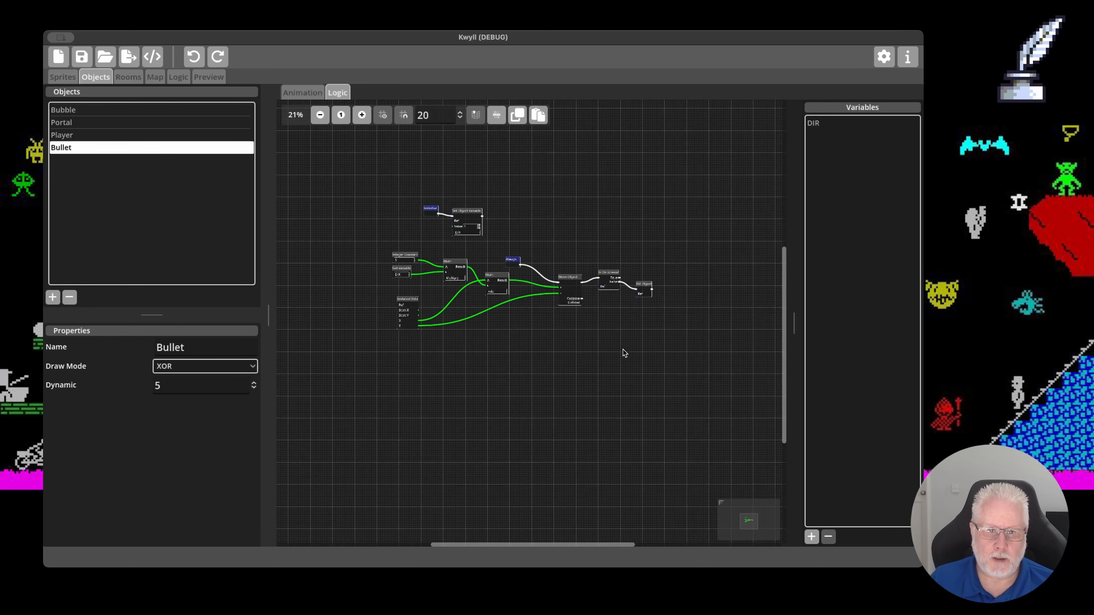
Step: Zoom the Bullet logic graph to show its remaining initialise, movement and kill nodes
{"action": "left_click", "coordinate": [361, 114]}
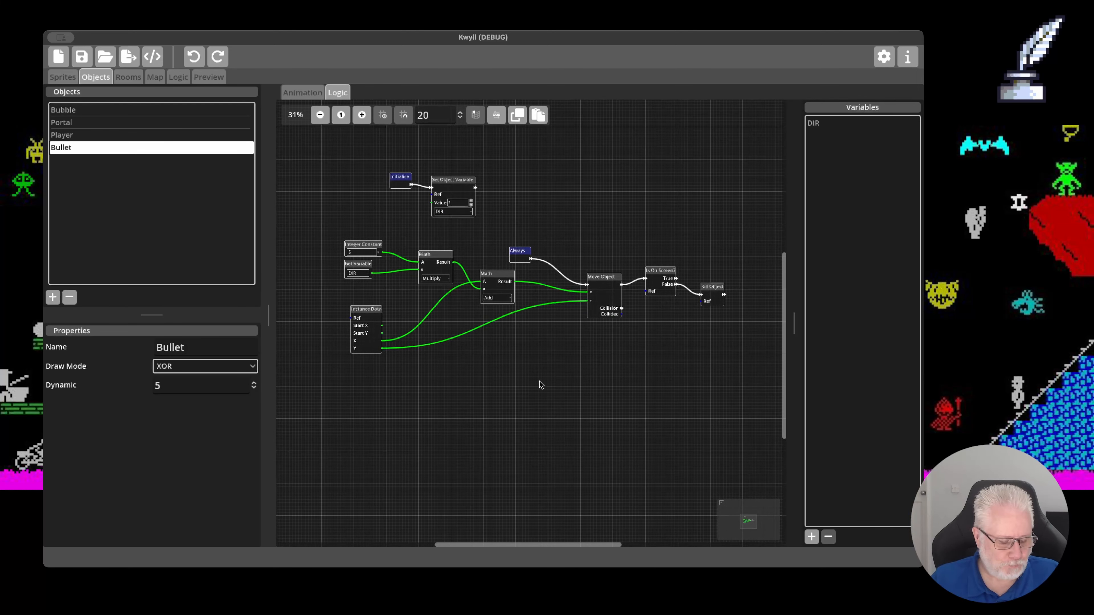
{"action": "mouse_move", "coordinate": [556, 361]}
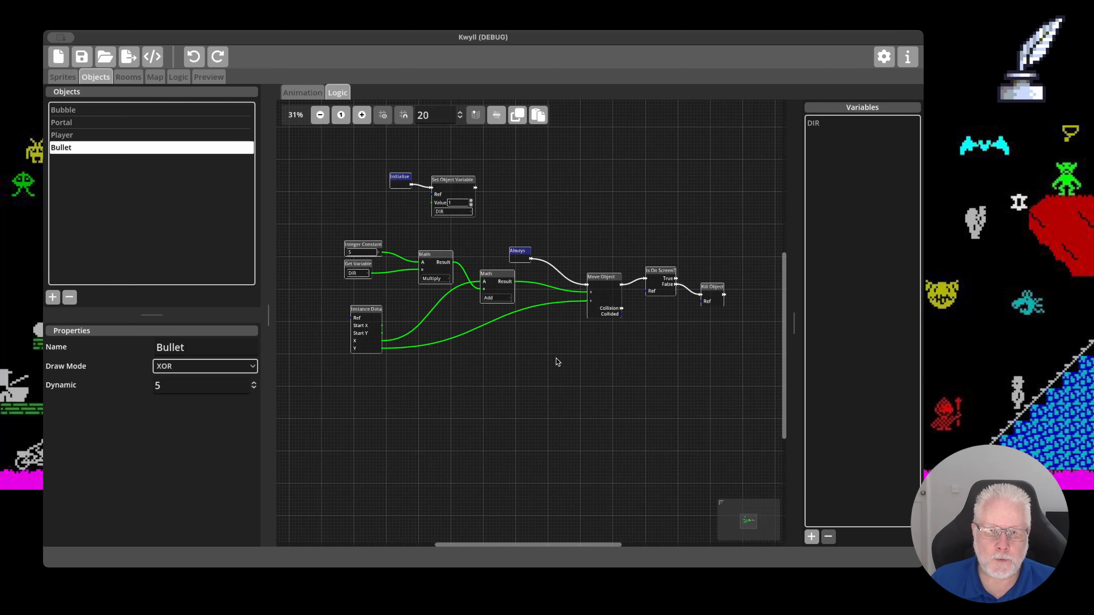
{"action": "mouse_move", "coordinate": [329, 300]}
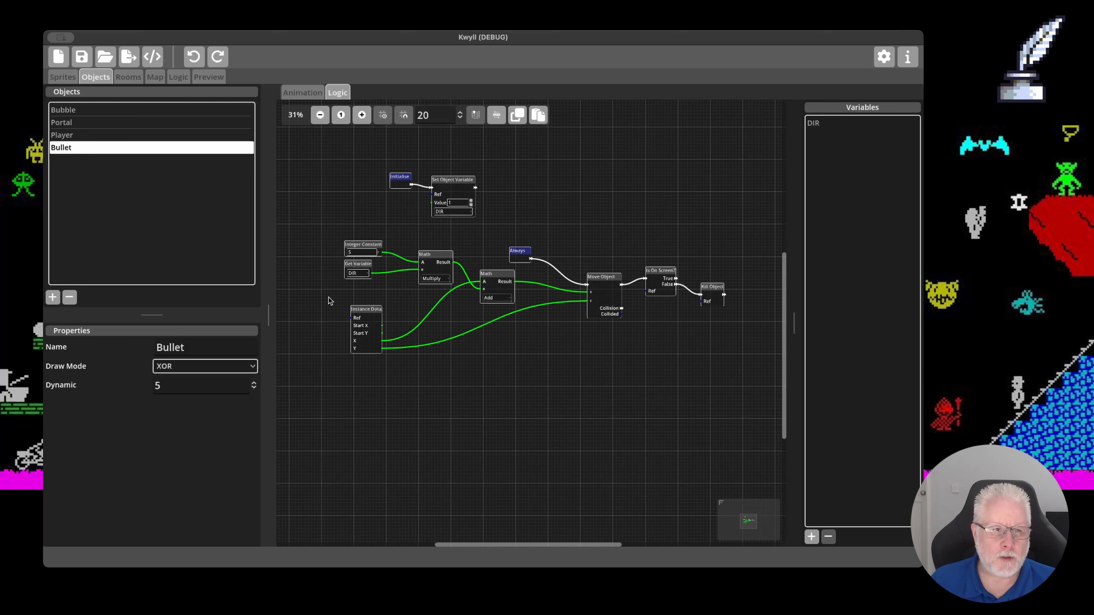
{"action": "mouse_move", "coordinate": [94, 73]}
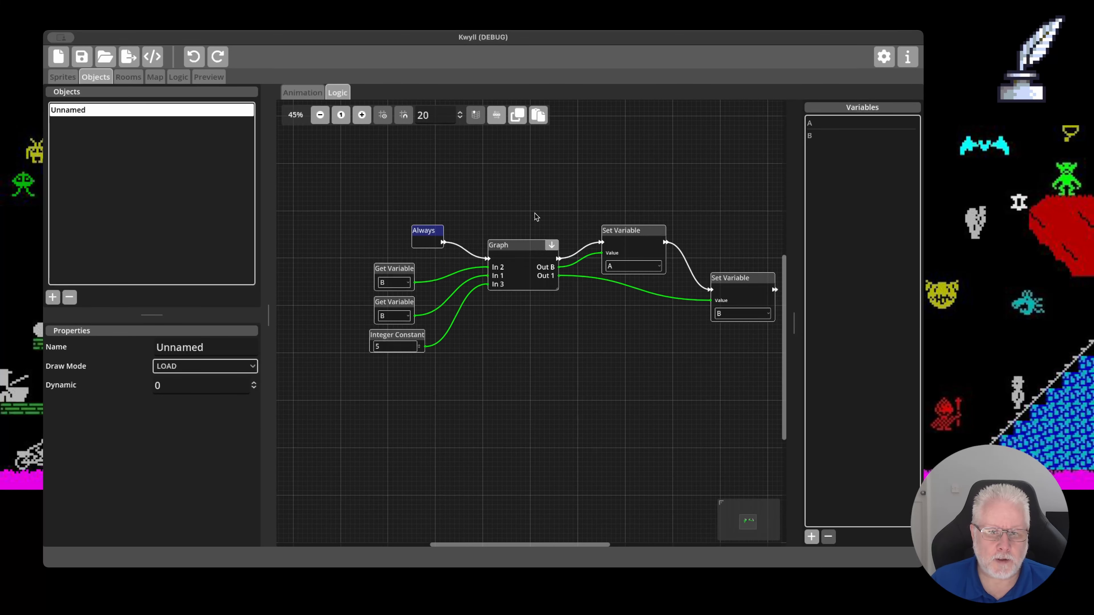
Step: Enter the Graph subgraph of the Unnamed object to see its Add and Subtract maths
{"action": "left_click", "coordinate": [361, 115]}
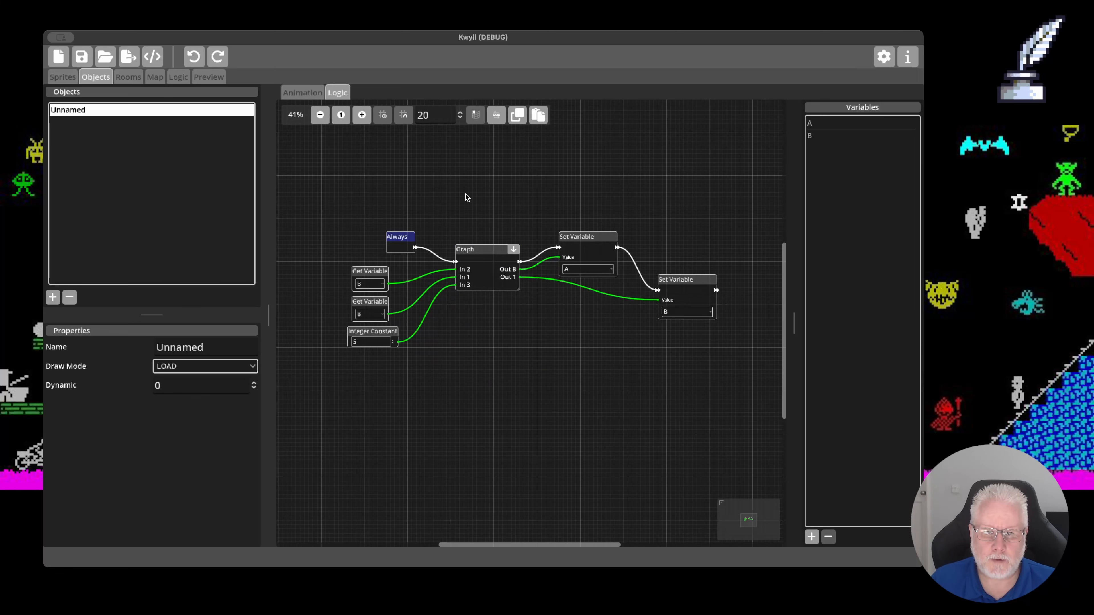
{"action": "mouse_move", "coordinate": [318, 237]}
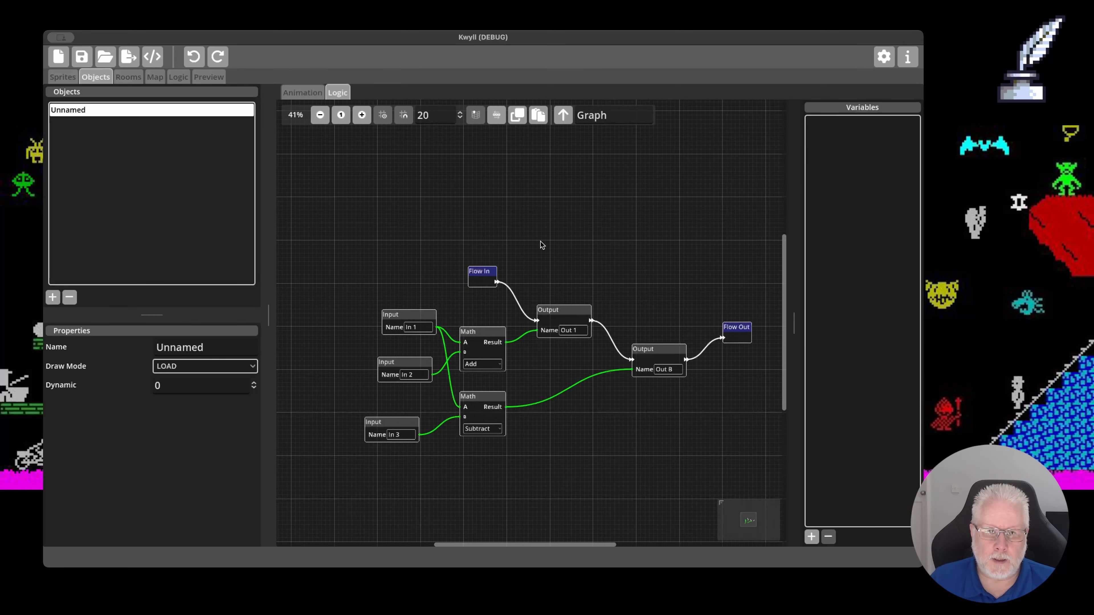
{"action": "mouse_move", "coordinate": [537, 214]}
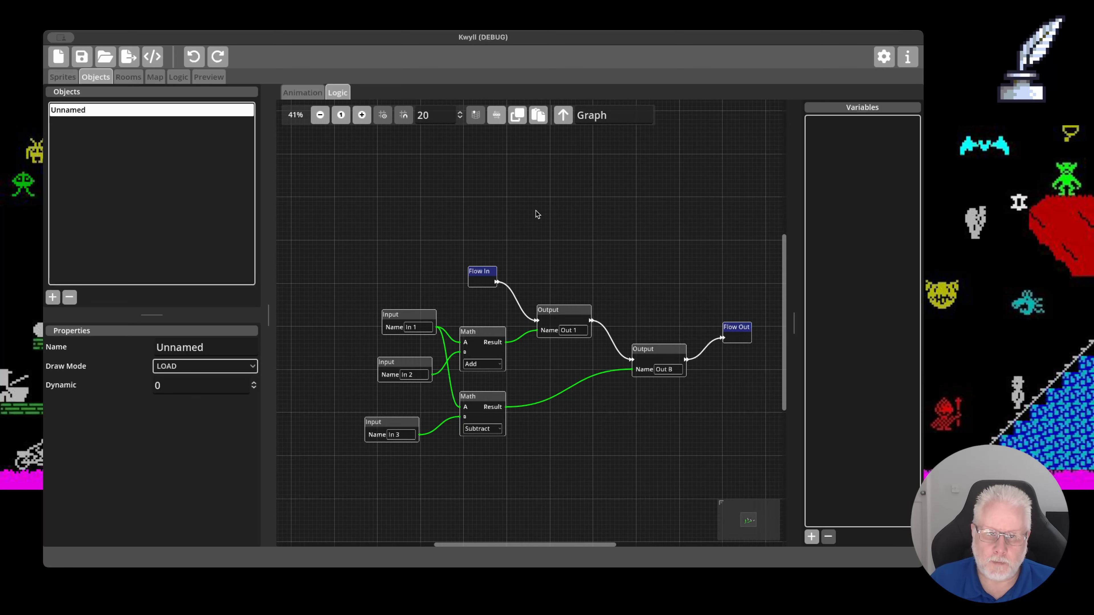
{"action": "mouse_move", "coordinate": [487, 308]}
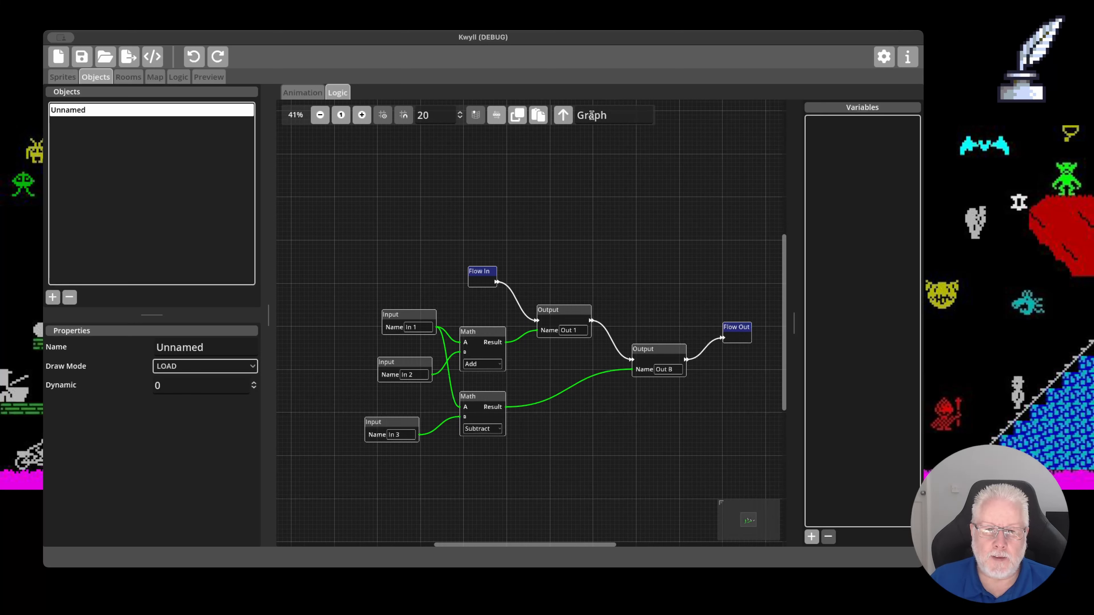
Step: Rename the subgraph node from Graph to 'Adder'
{"action": "left_click", "coordinate": [612, 114]}
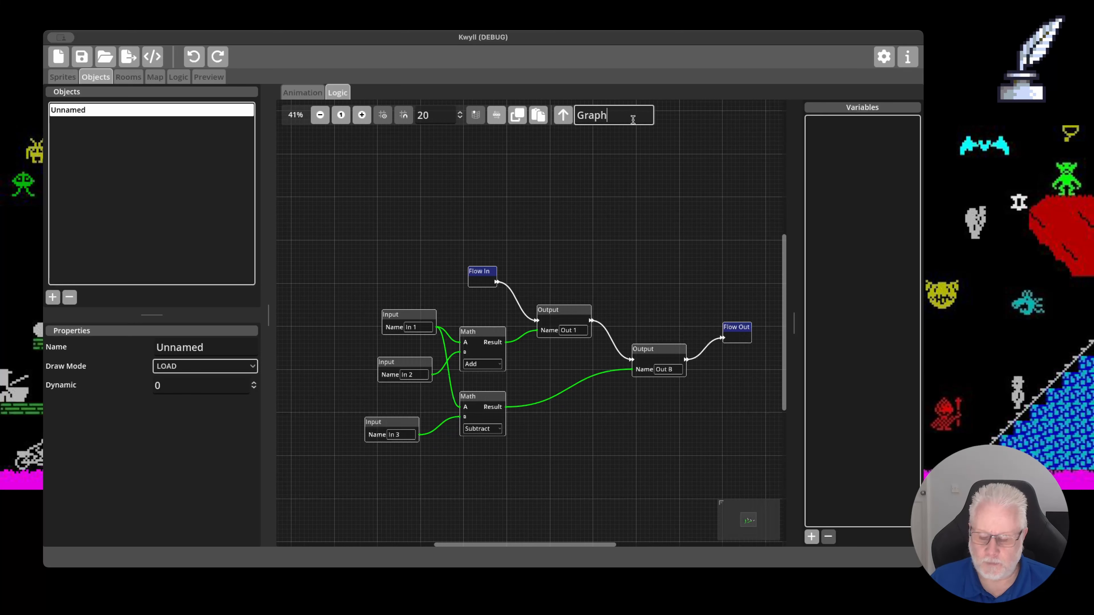
{"action": "key", "text": "ctrl+a"}
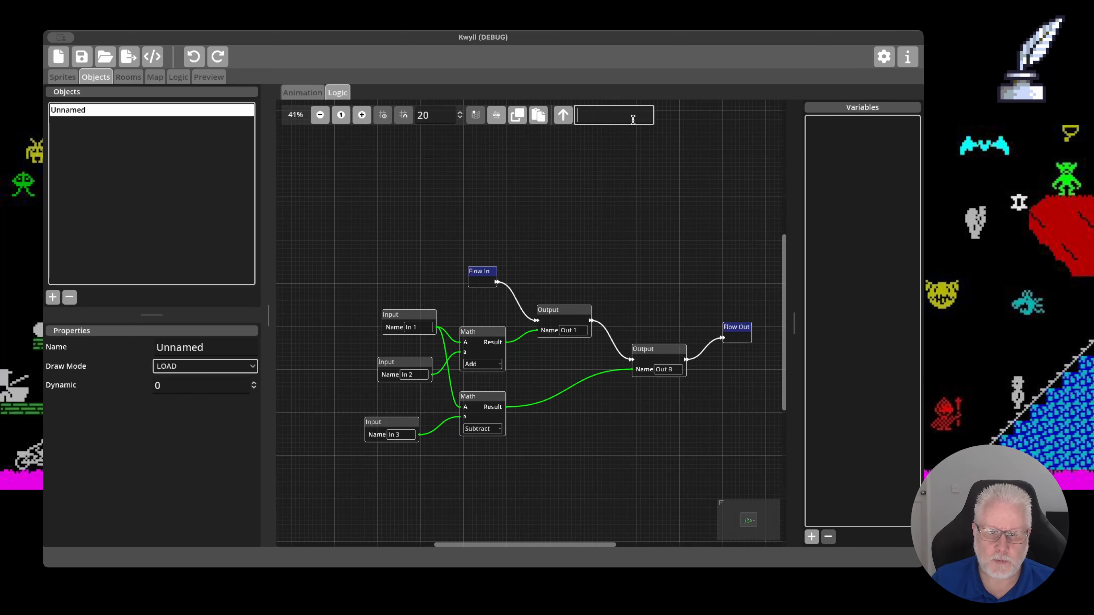
{"action": "type", "text": "Adder"}
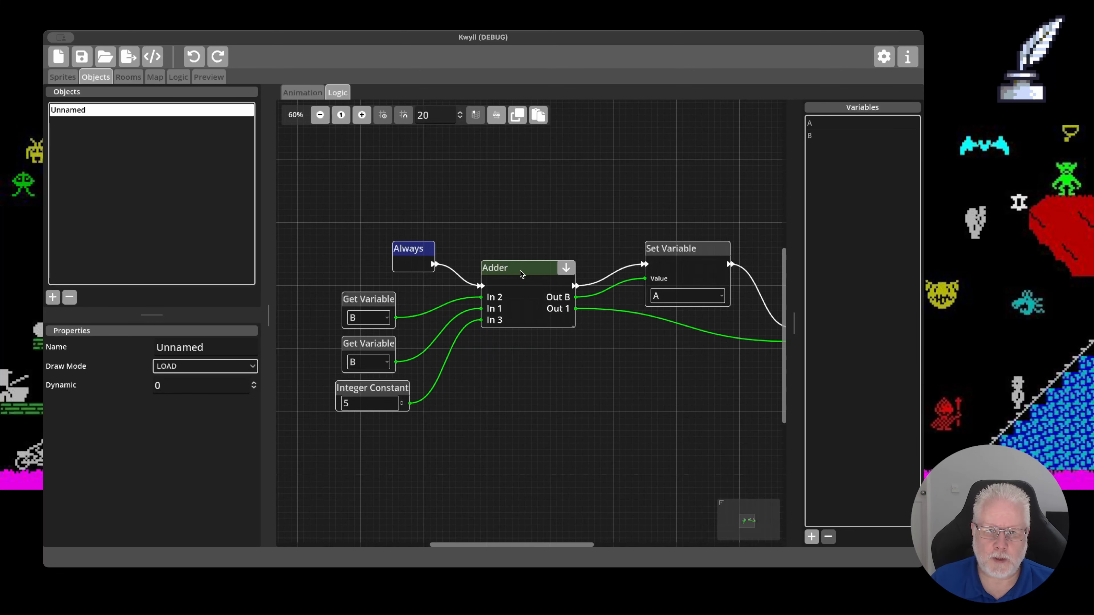
{"action": "left_click", "coordinate": [362, 115]}
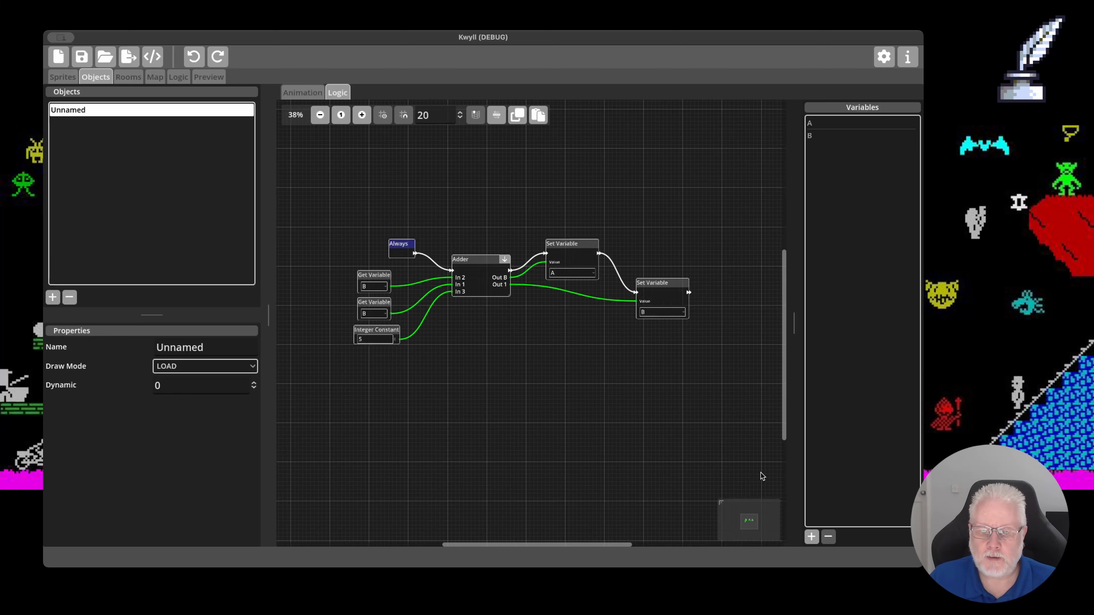
{"action": "mouse_move", "coordinate": [851, 224]}
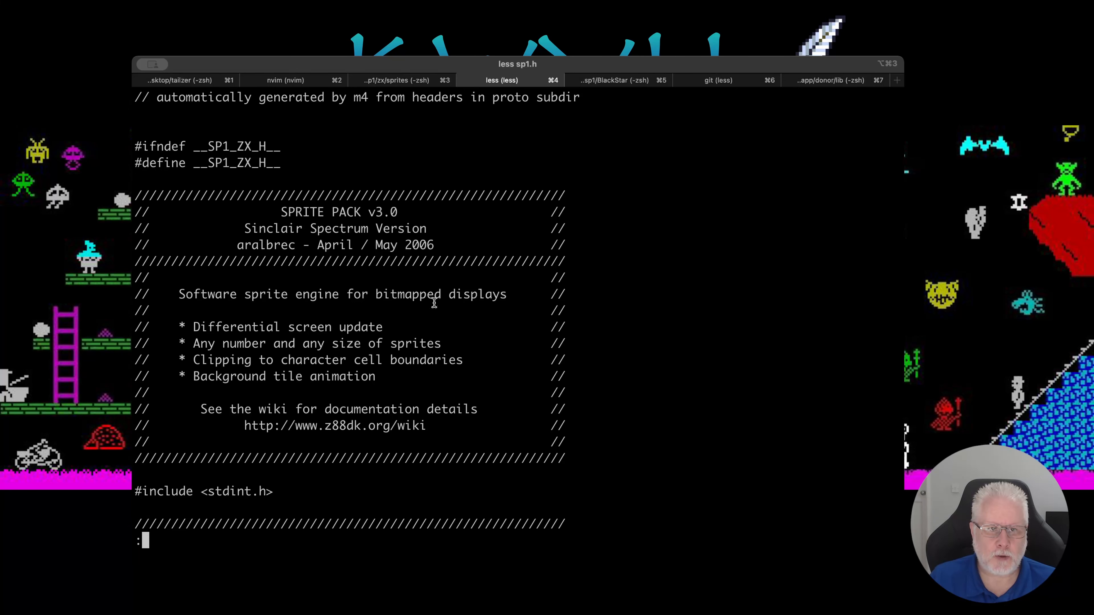
Step: Scroll the sp1.h header past its banner to the DATA STRUCTURES section
{"action": "scroll", "scroll_direction": "down", "scroll_amount": 3}
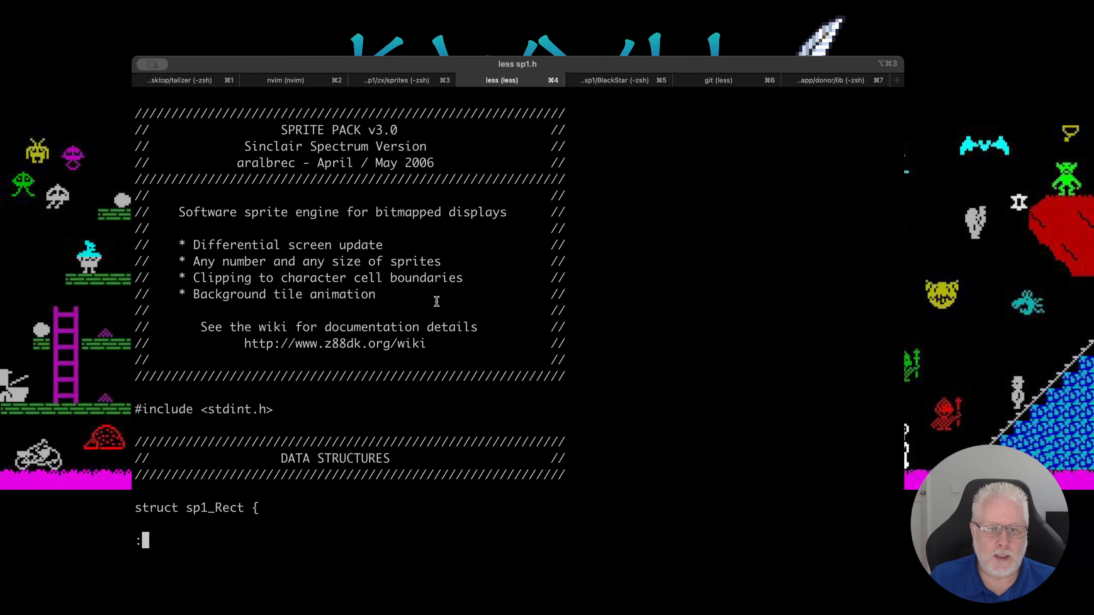